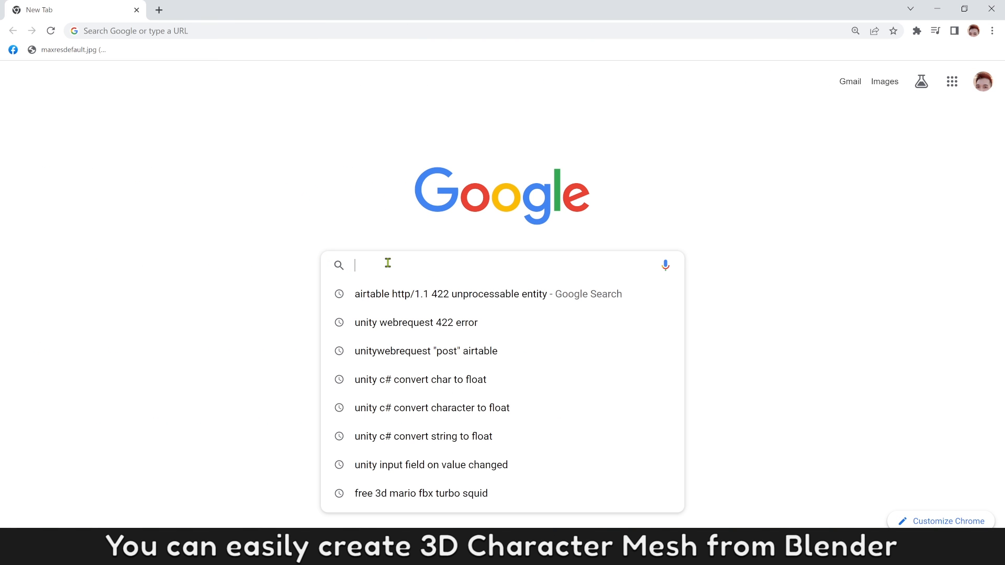
Google 'free 3D mario' and open the TurboSquid results in a new tab.
type("free 3D mario")
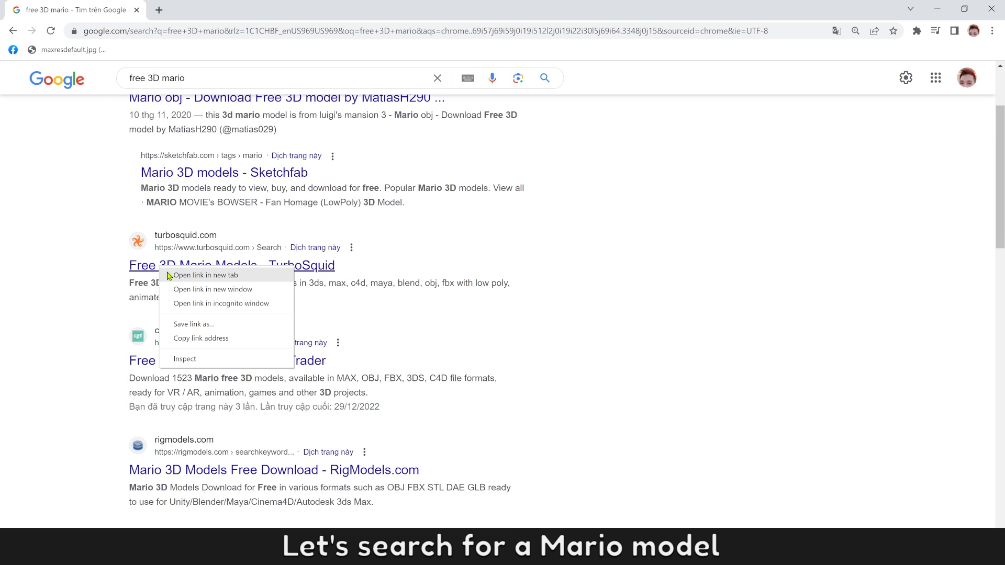
left_click(207, 275)
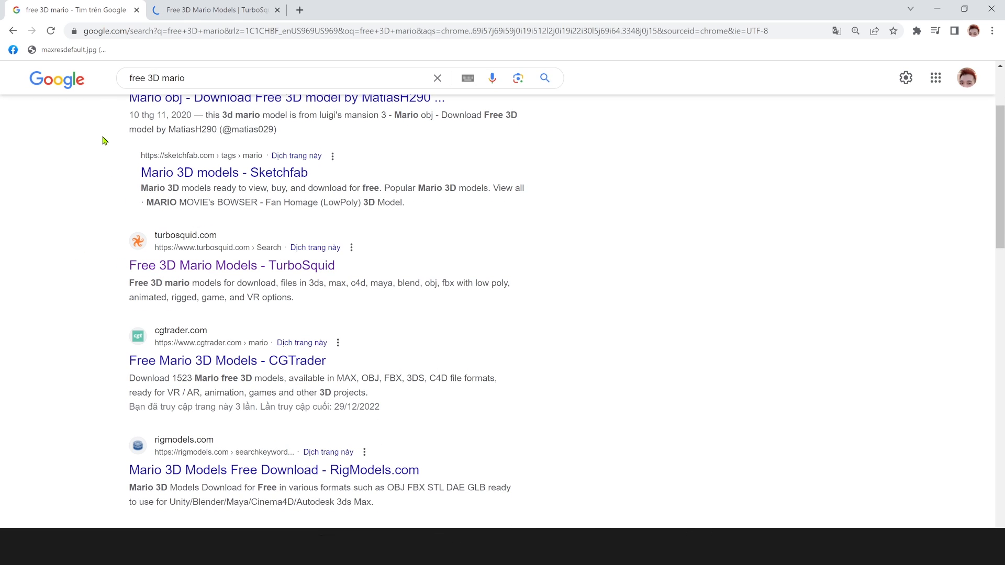
left_click(211, 9)
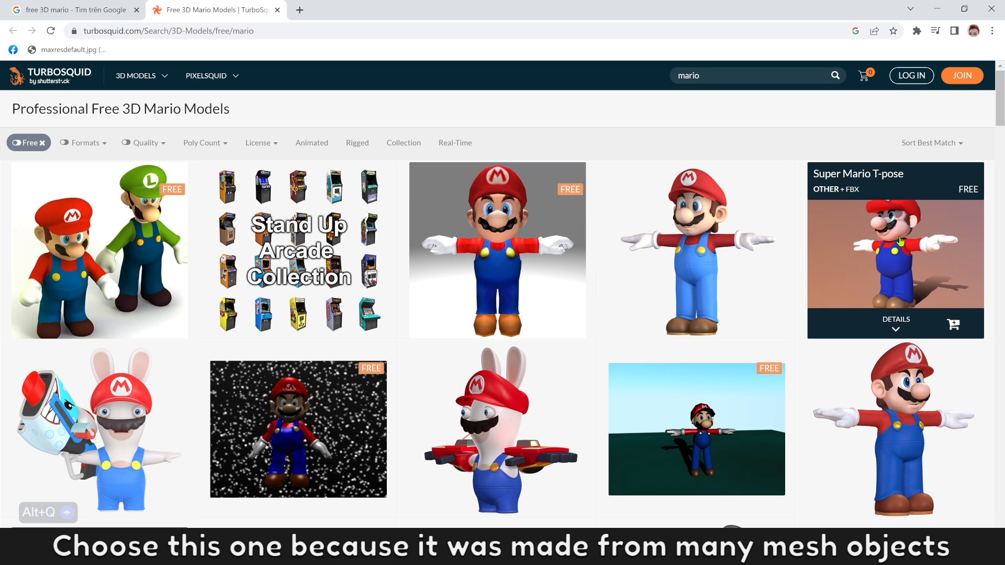
Open the Super Mario T-pose model page in a new tab and browse its previews.
right_click(896, 240)
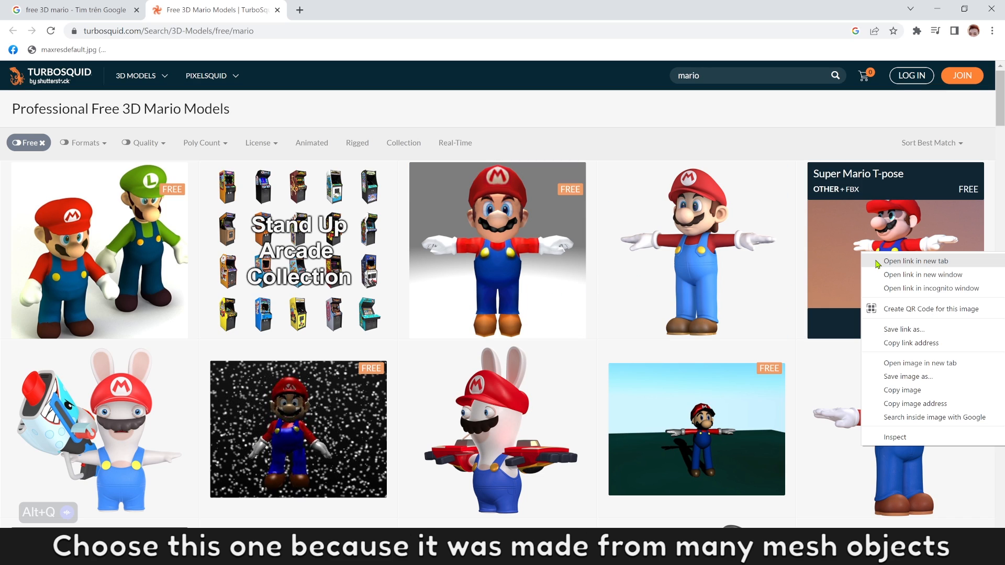
left_click(915, 260)
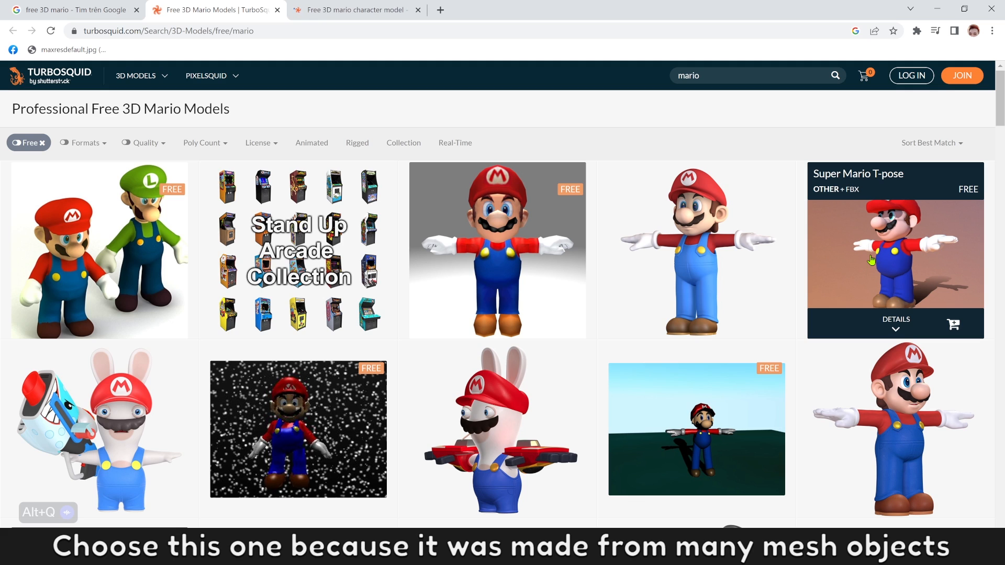
left_click(894, 250)
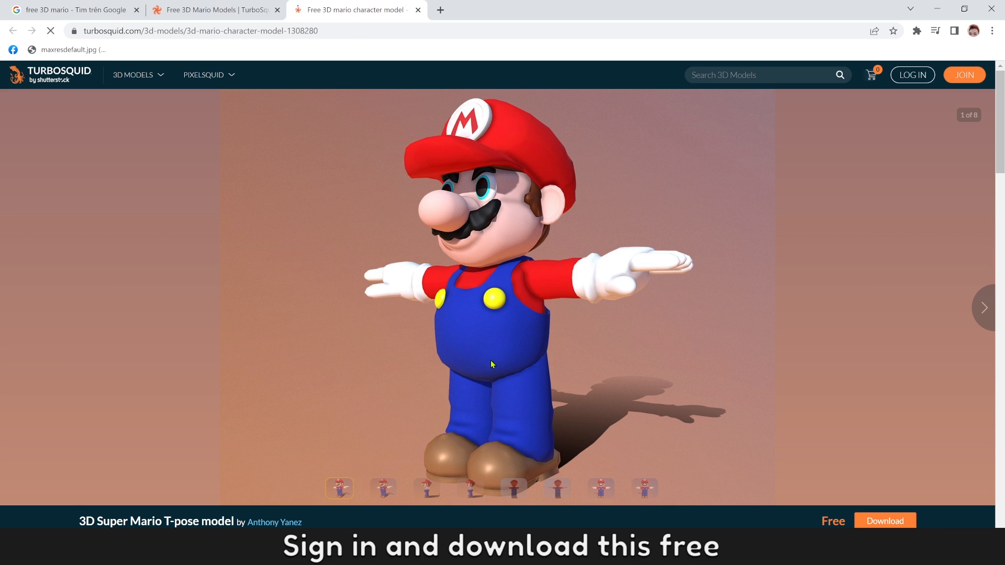
left_click(513, 489)
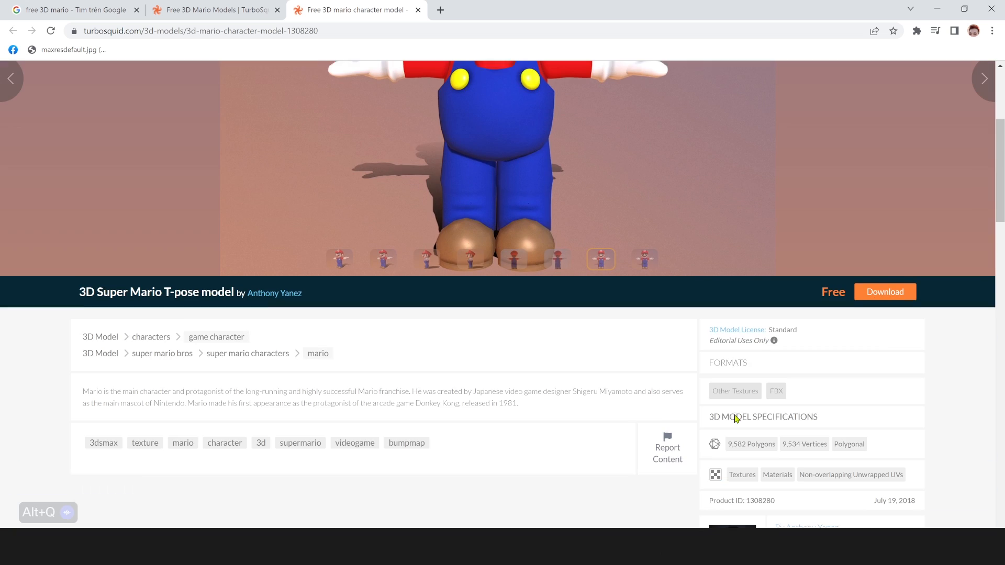
Download the model's Mario.FBX file from My Files.
left_click(885, 291)
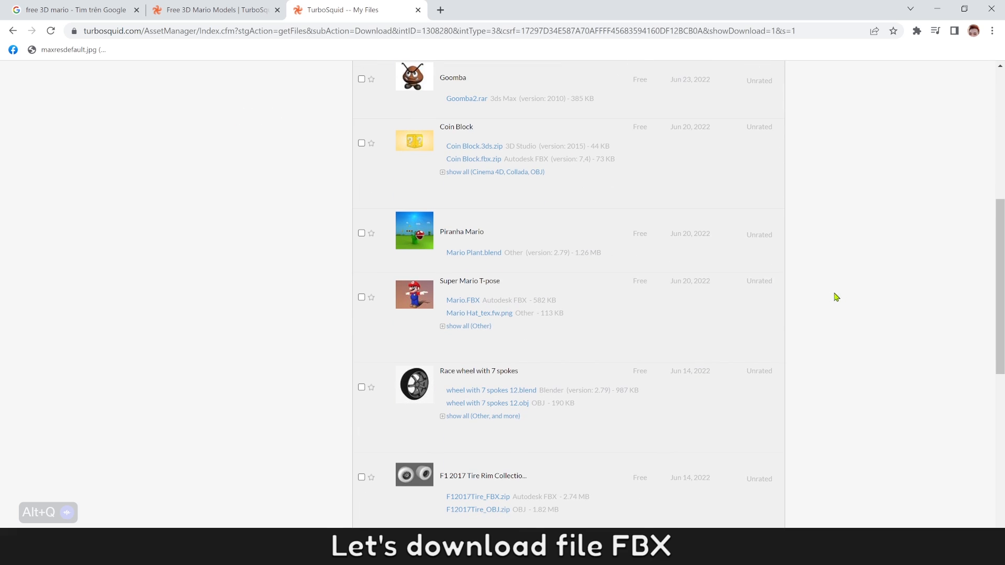
left_click(462, 300)
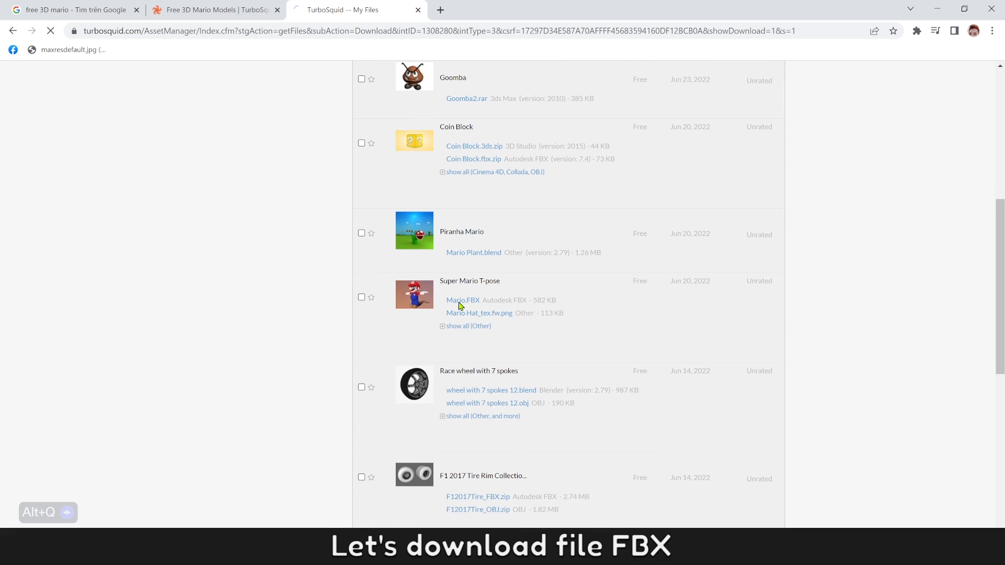
left_click(462, 300)
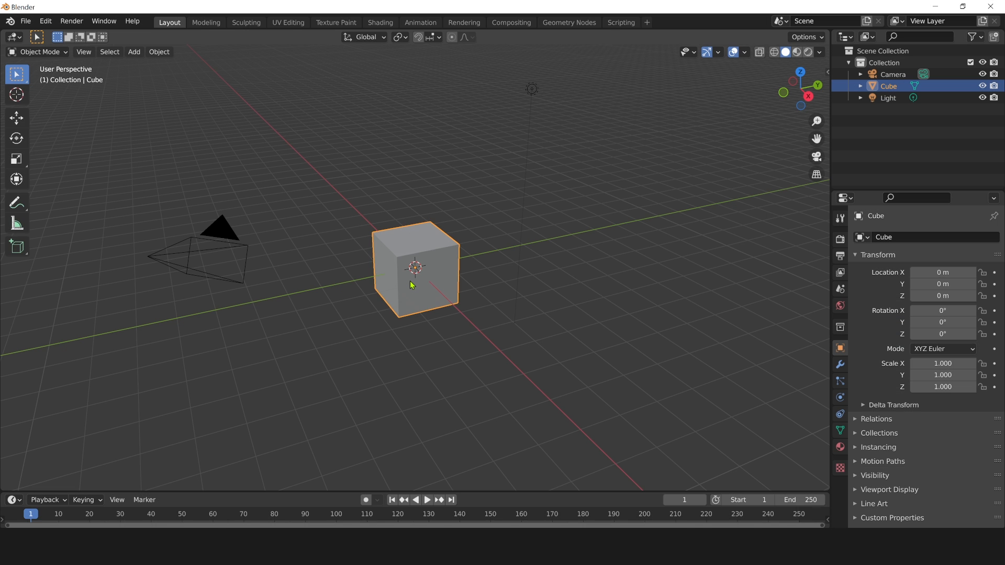
Import the Mario FBX file into Blender through File > Import > FBX.
left_click(25, 21)
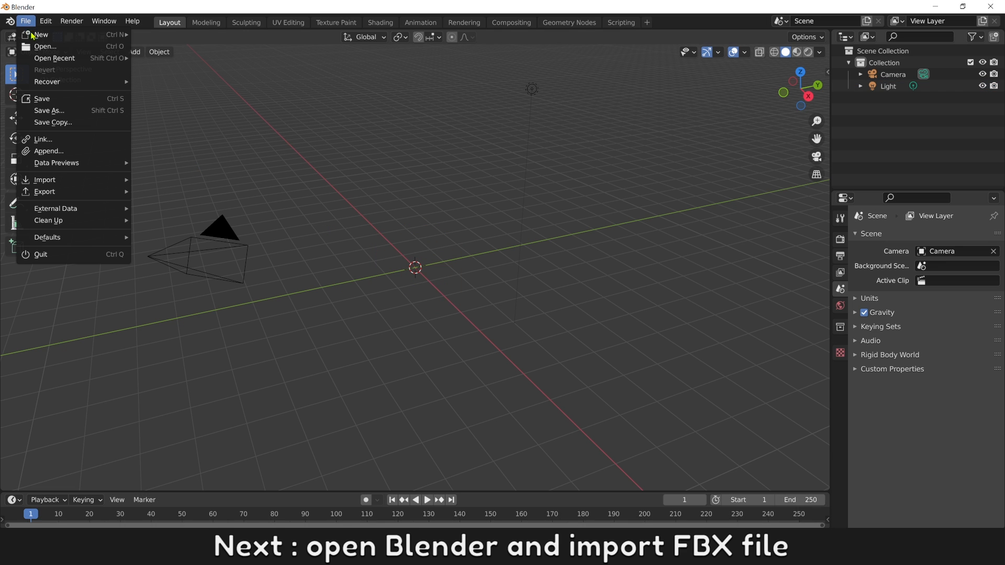
mouse_move(44, 179)
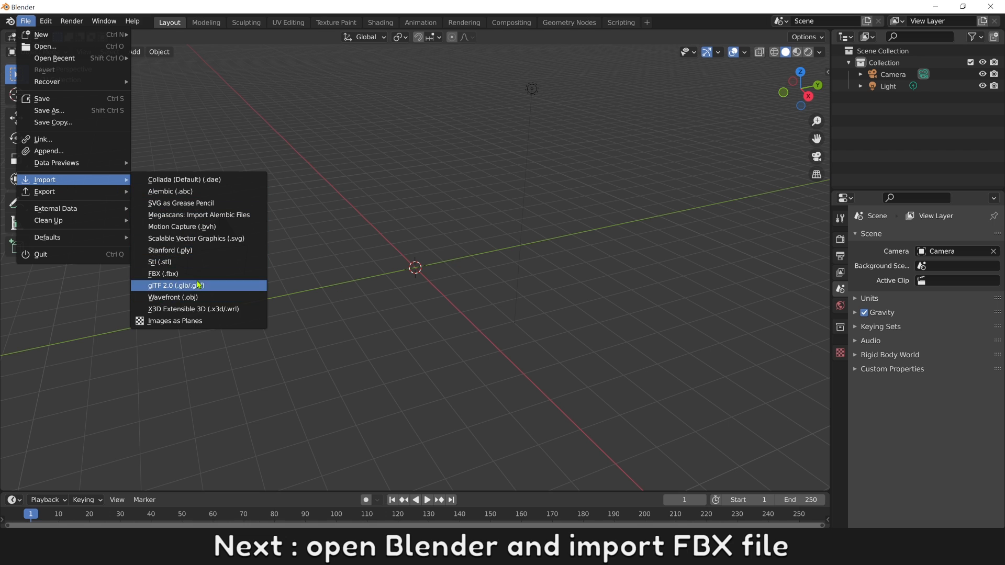
left_click(163, 274)
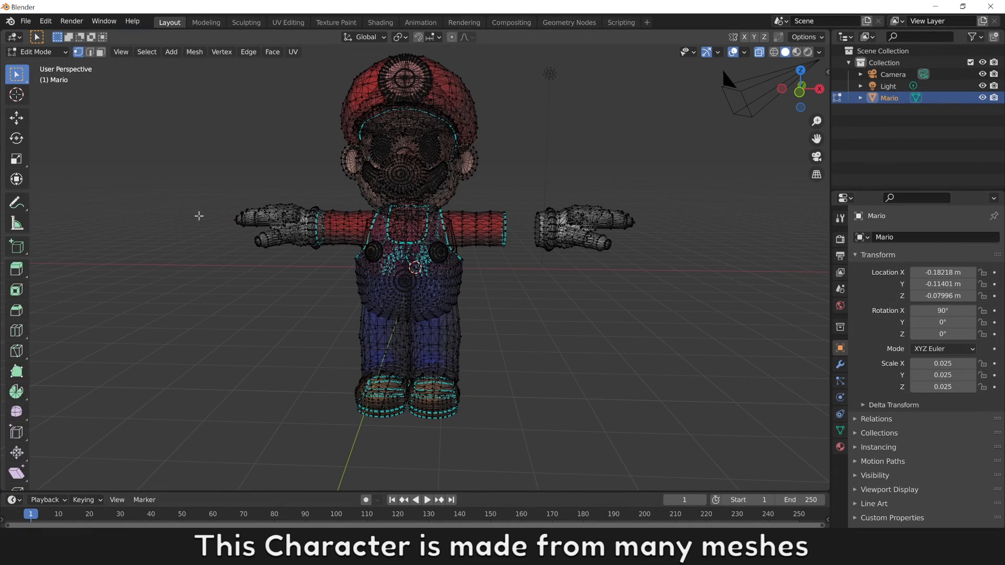
left_click(488, 231)
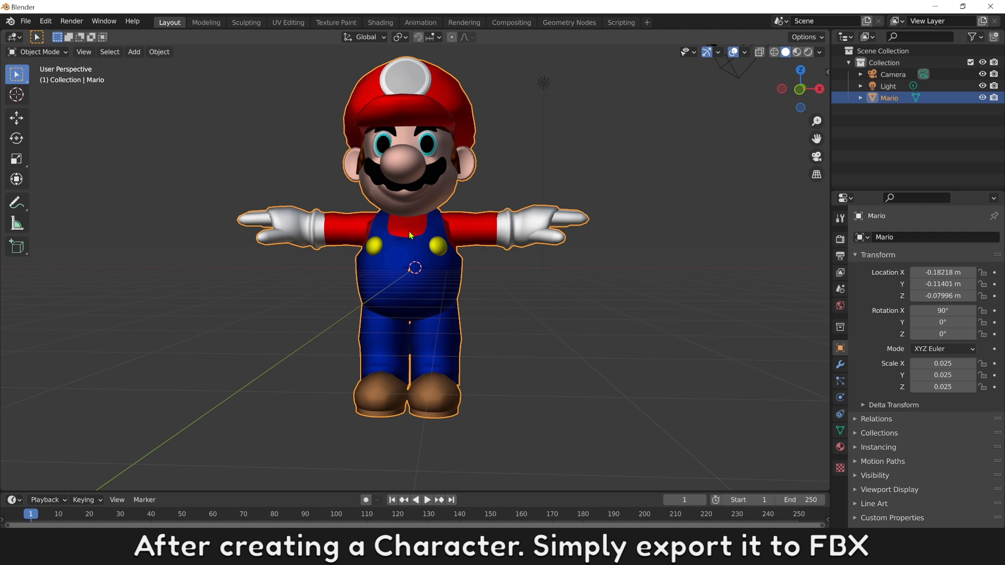
Begin an FBX export with path mode Copy and embedded textures.
left_click(25, 21)
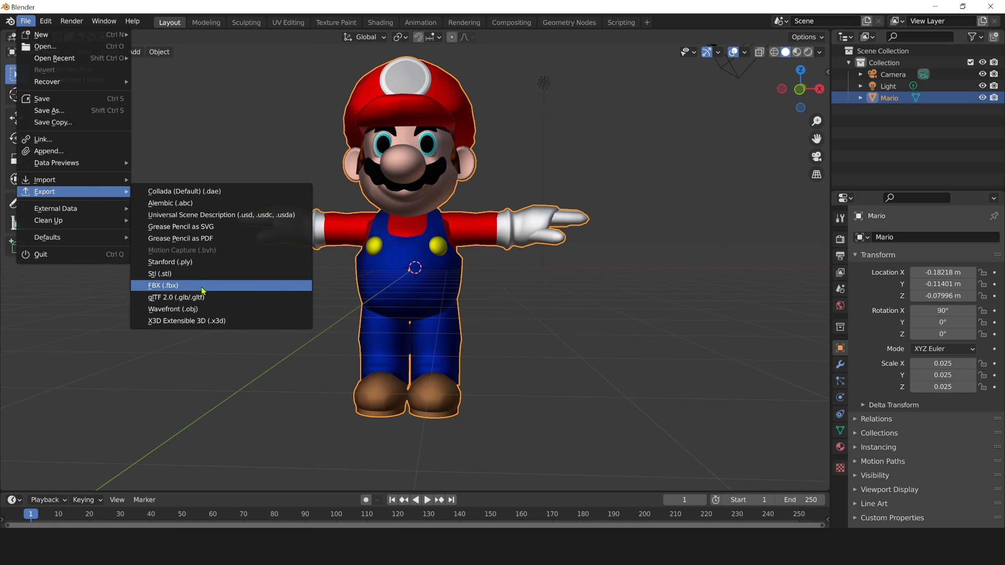
left_click(163, 285)
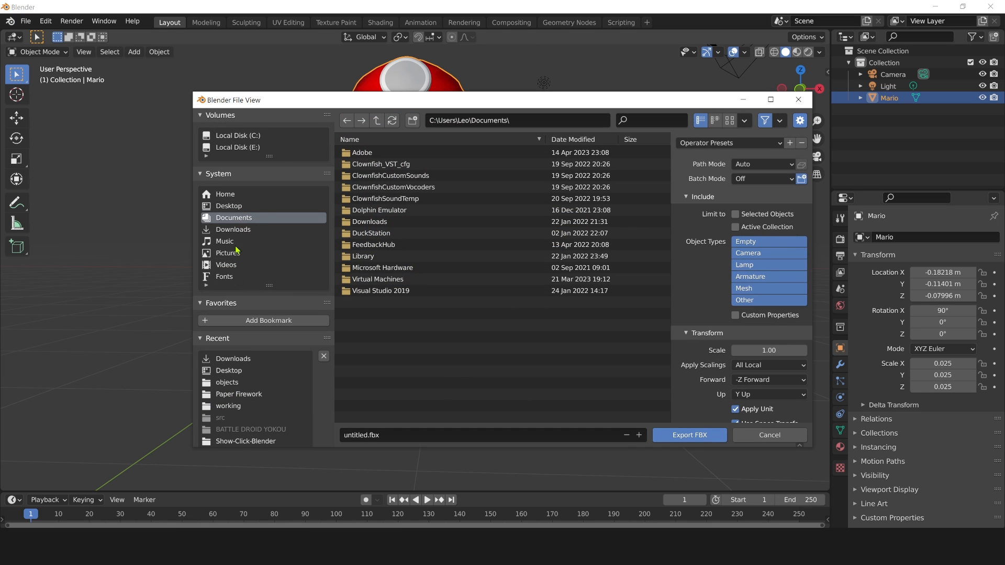
left_click(762, 163)
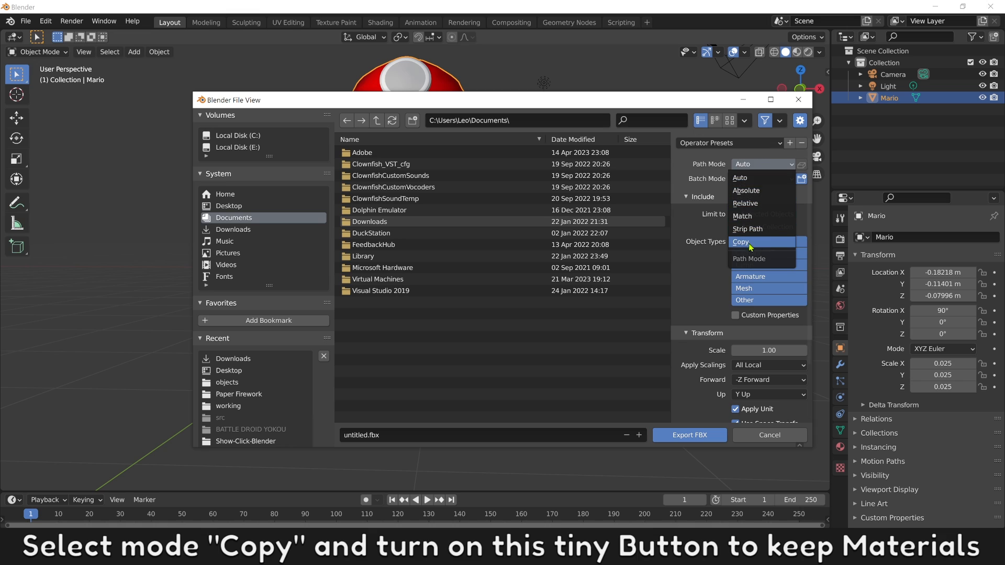
left_click(741, 242)
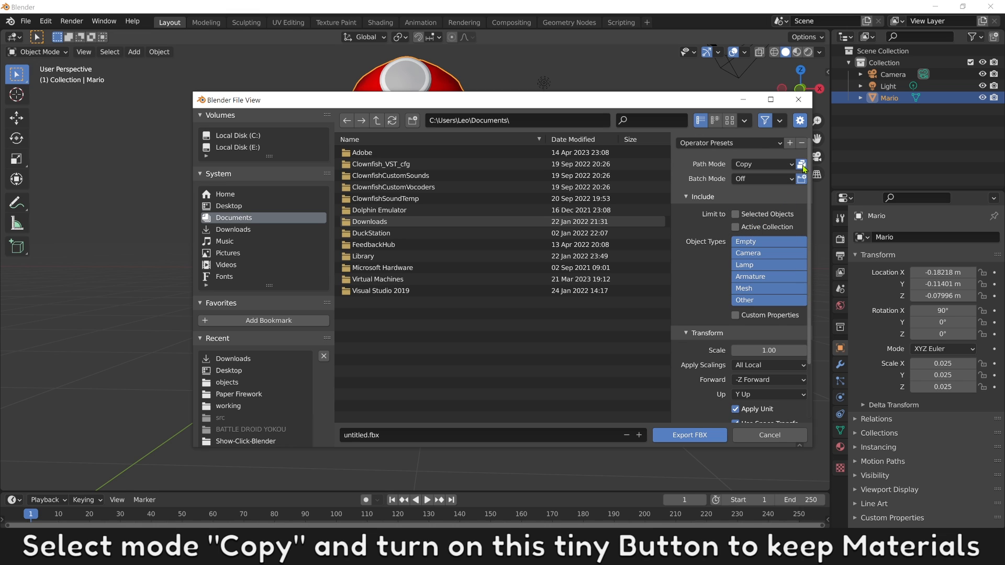
left_click(735, 214)
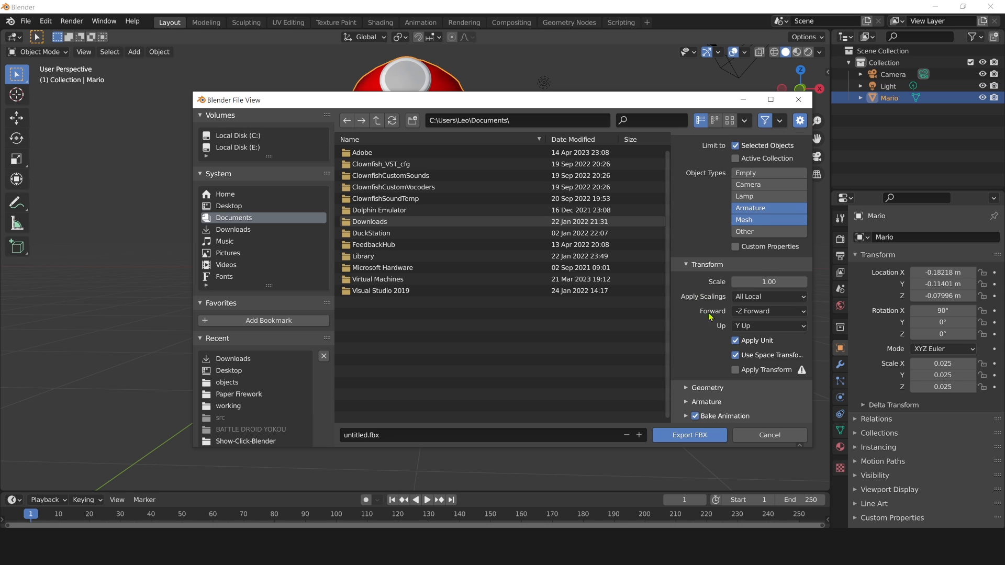
Use FBX Units Scale, disable space transform, and export Mario-Mesh-Only.fbx to Desktop.
left_click(768, 296)
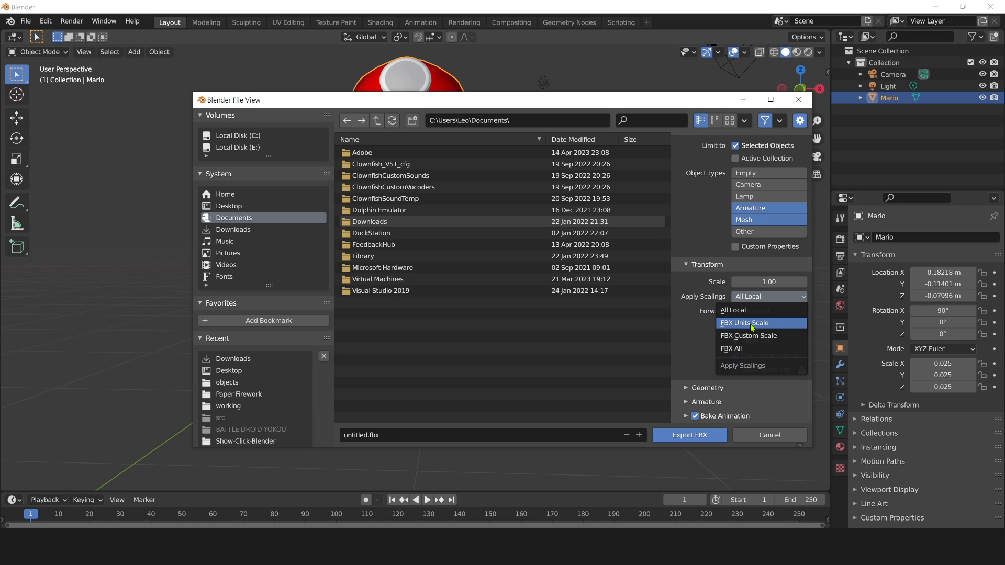
left_click(743, 323)
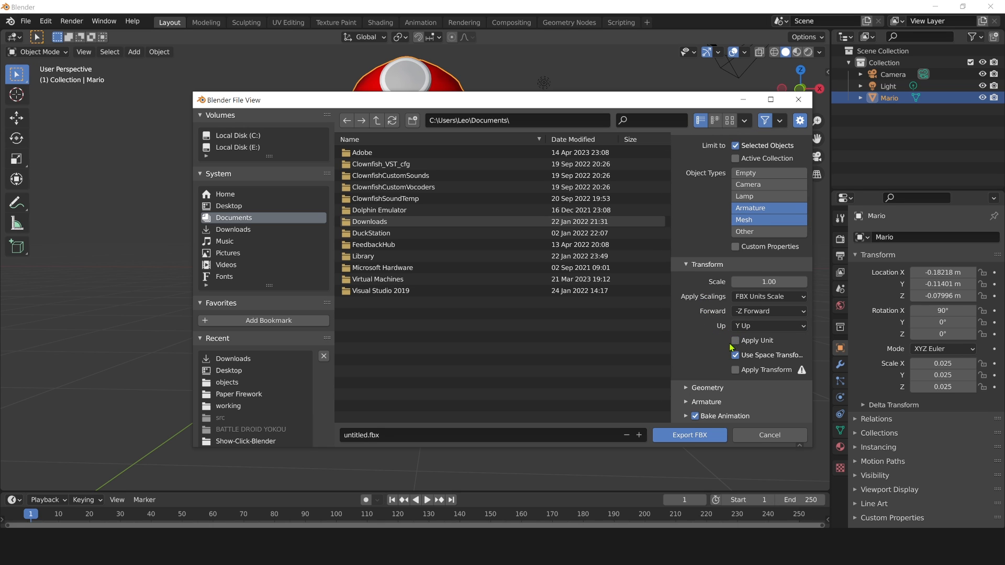
left_click(735, 355)
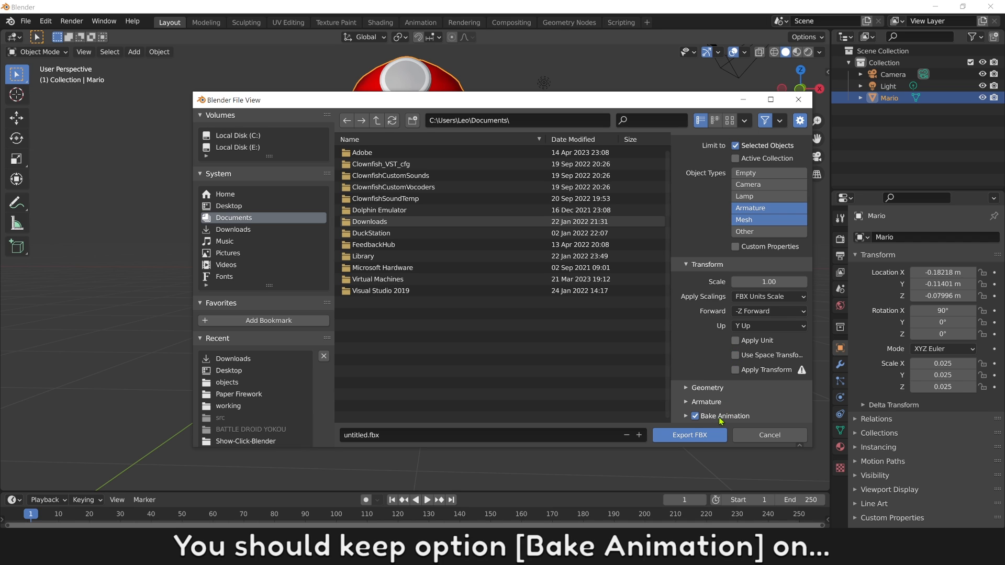
left_click(229, 206)
type("Mario-Mesh-Only")
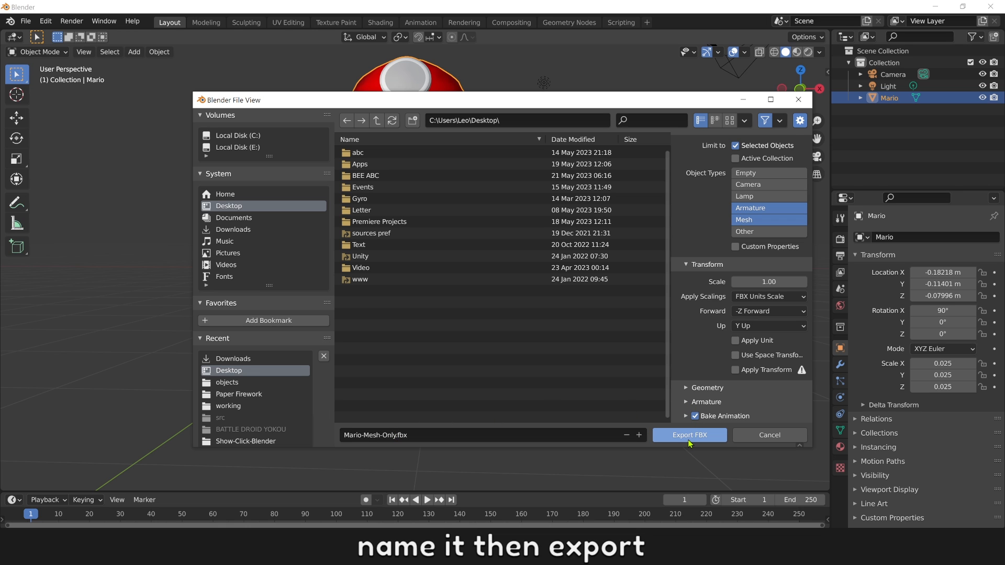
left_click(689, 435)
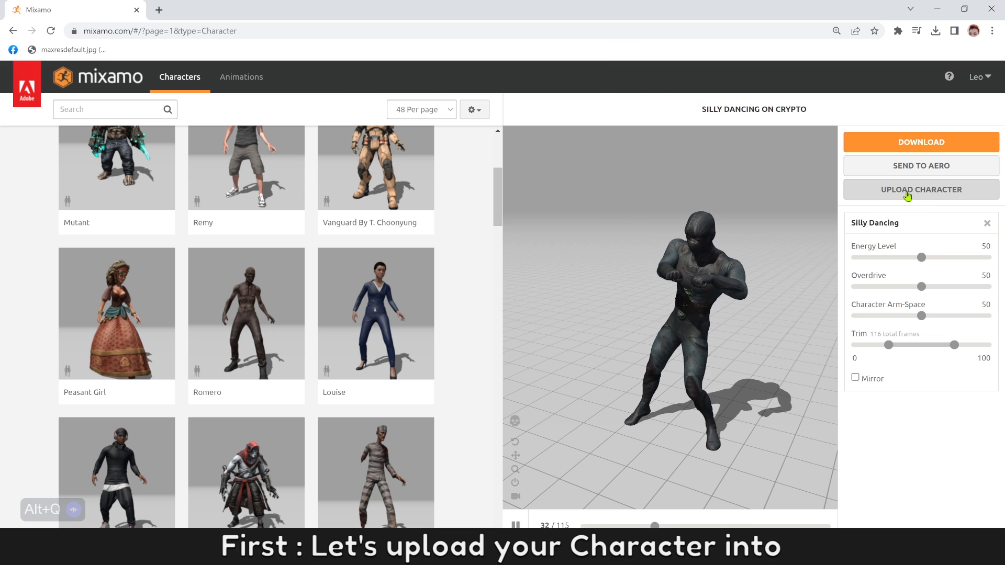
Upload Mario-Mesh-Only.fbx to Mixamo and rotate it on the X axis to face forward.
left_click(921, 189)
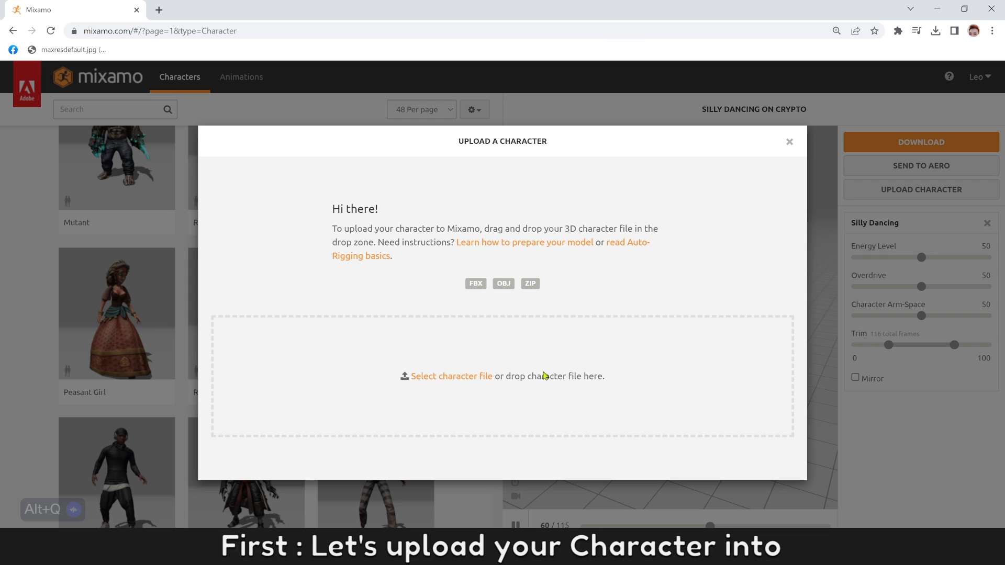
left_click(451, 377)
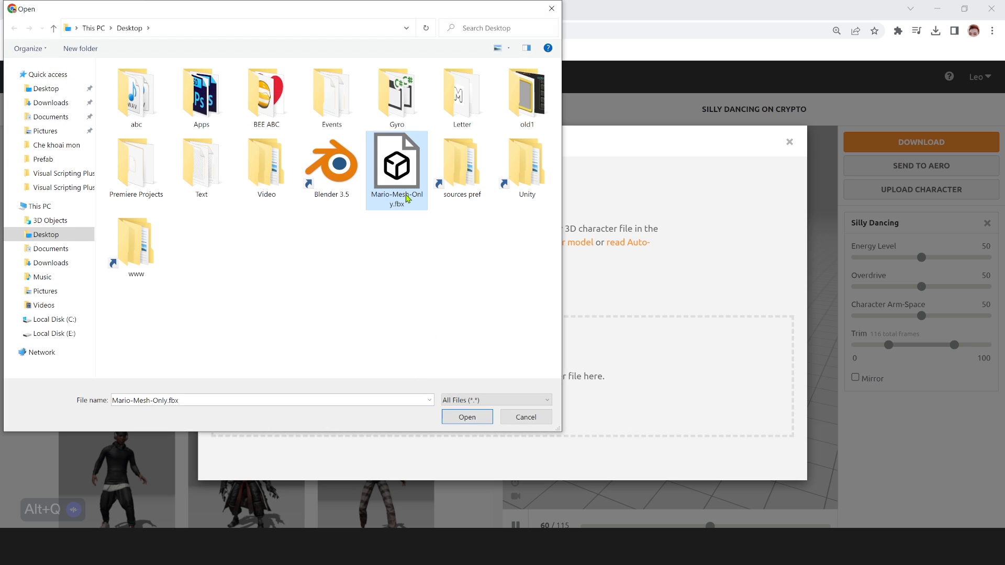
left_click(466, 416)
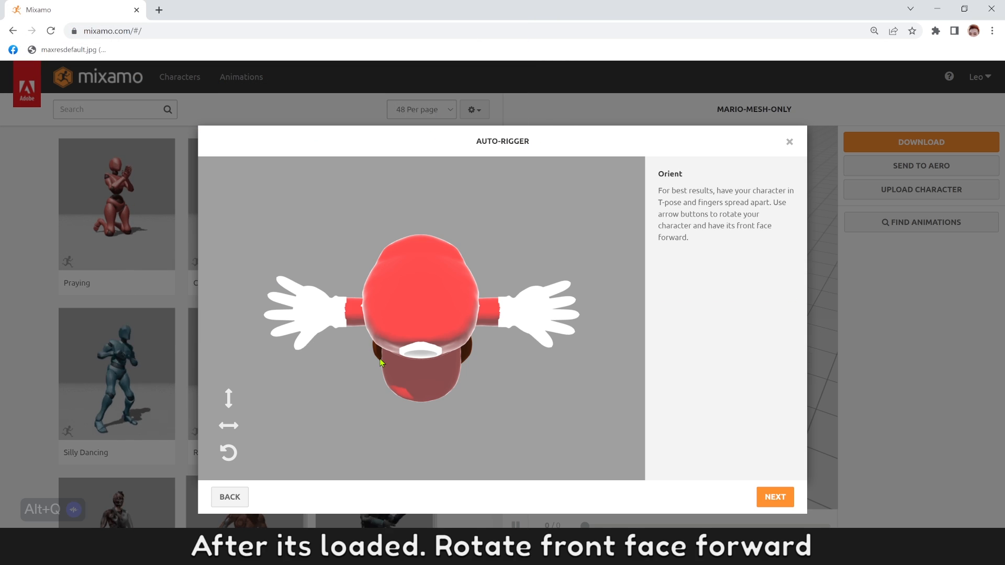
left_click(229, 398)
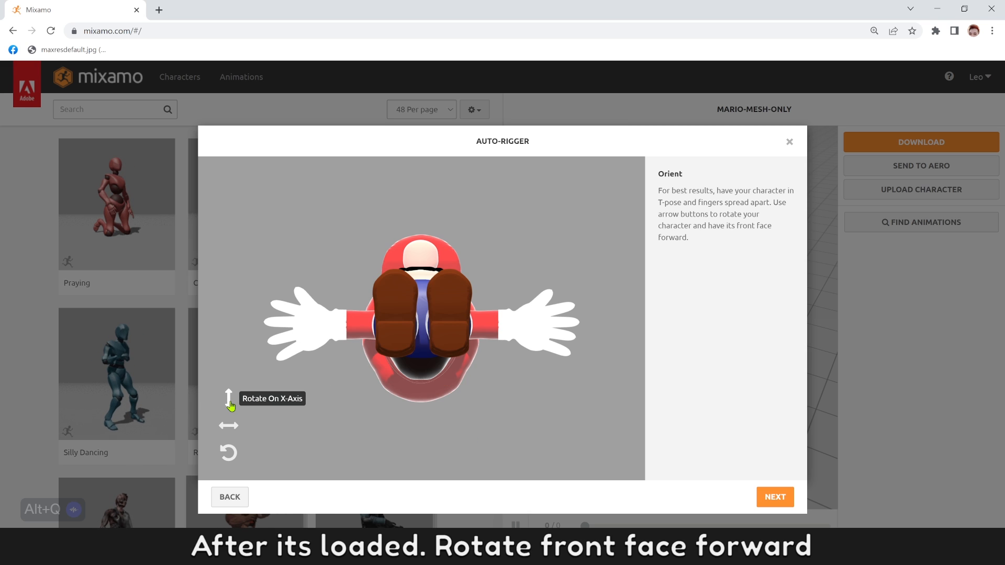
left_click(228, 397)
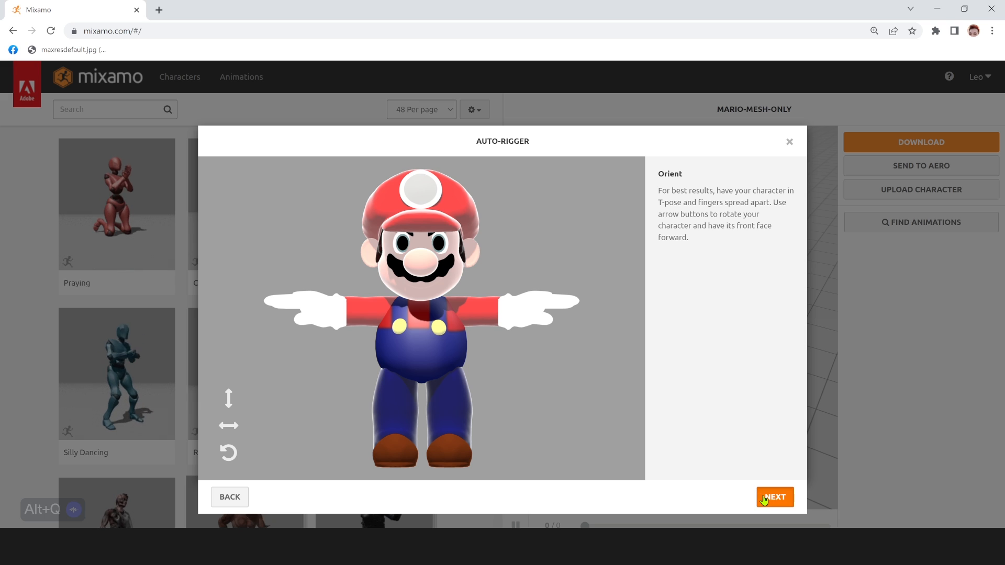
Accept the orientation, place the chin marker, and run the auto-rigger on Mario.
left_click(775, 496)
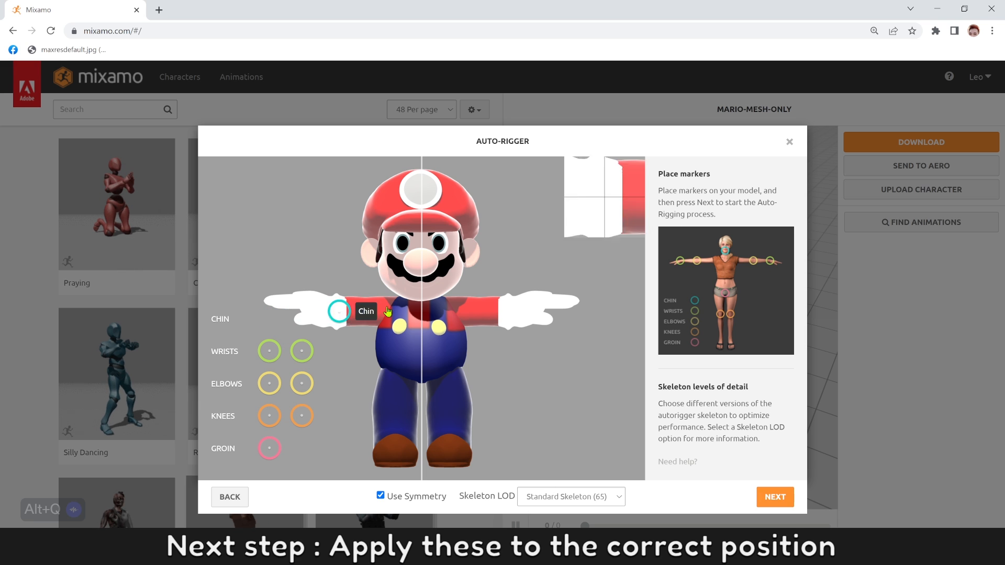
left_click_drag(339, 311, 421, 295)
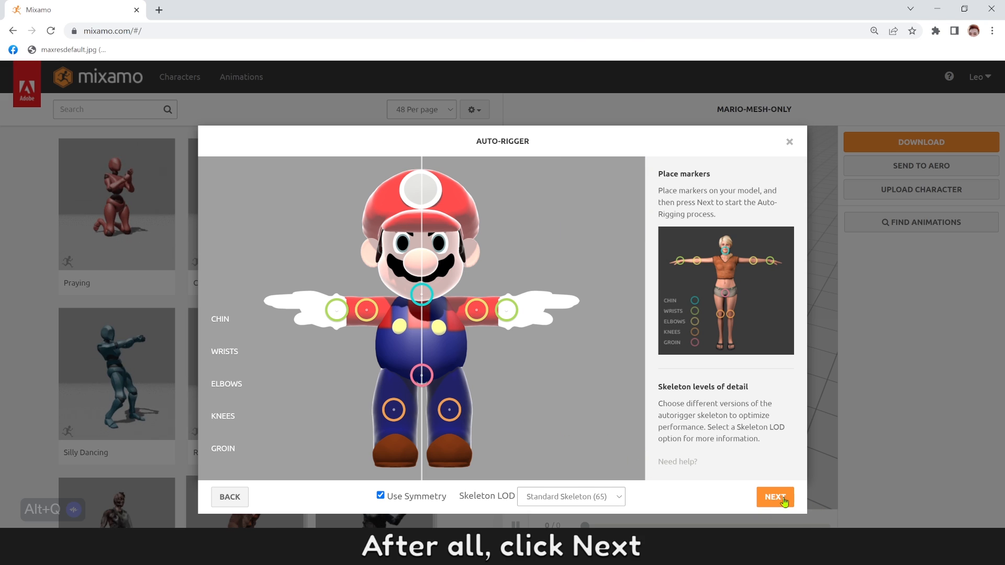
left_click(774, 496)
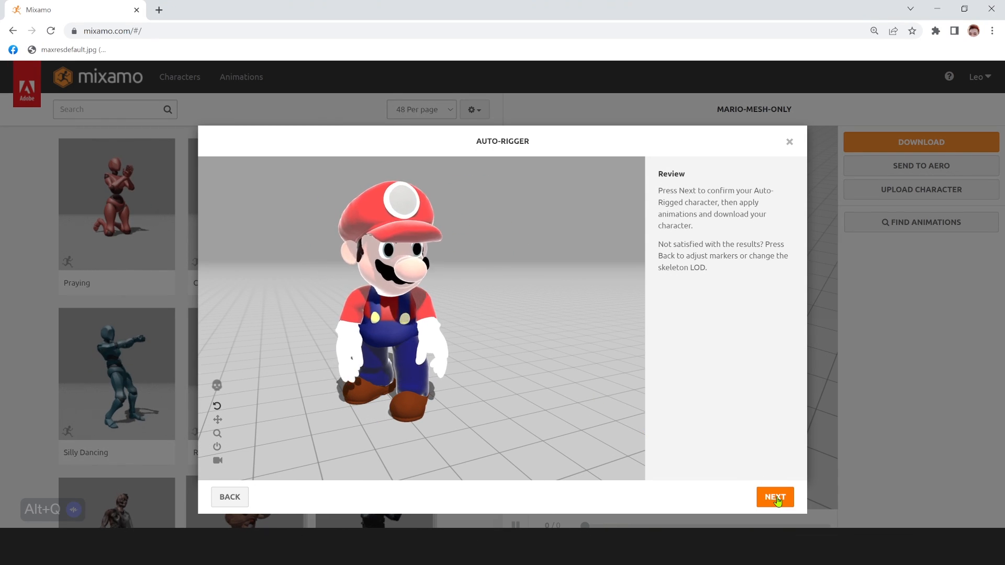
Confirm the rig, search 'walk', and apply the first Walking animation to Mario.
left_click(774, 497)
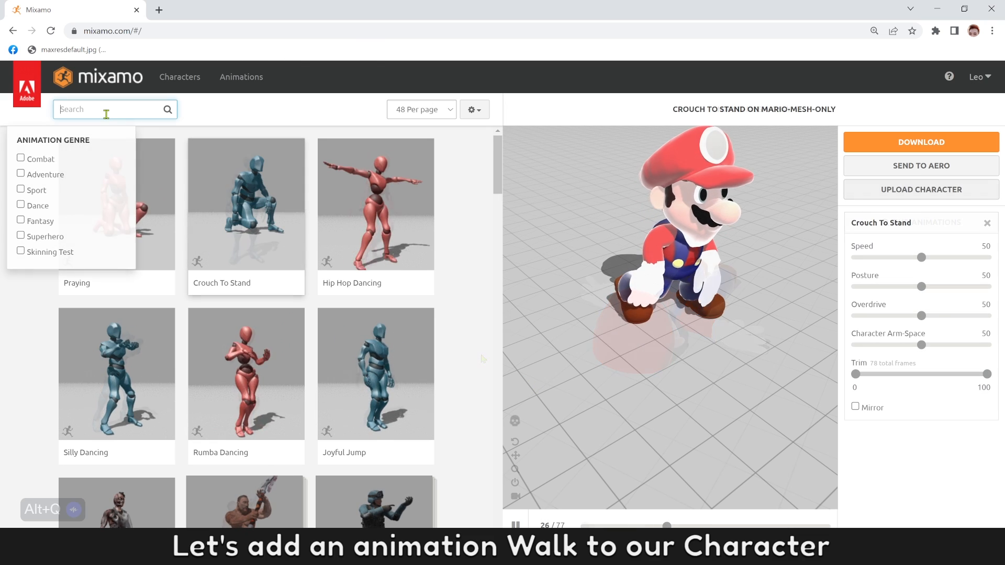
type("walk")
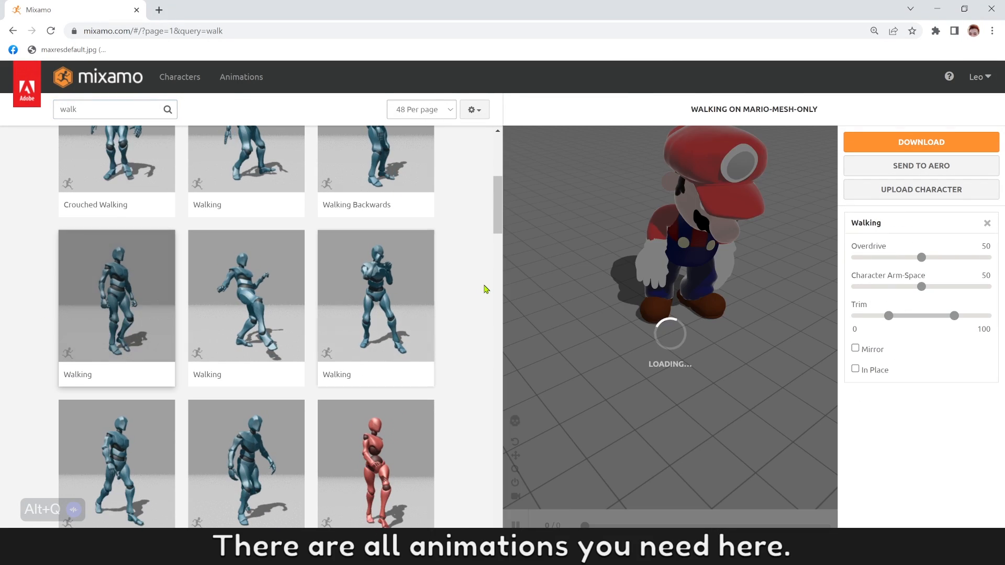
left_click(856, 370)
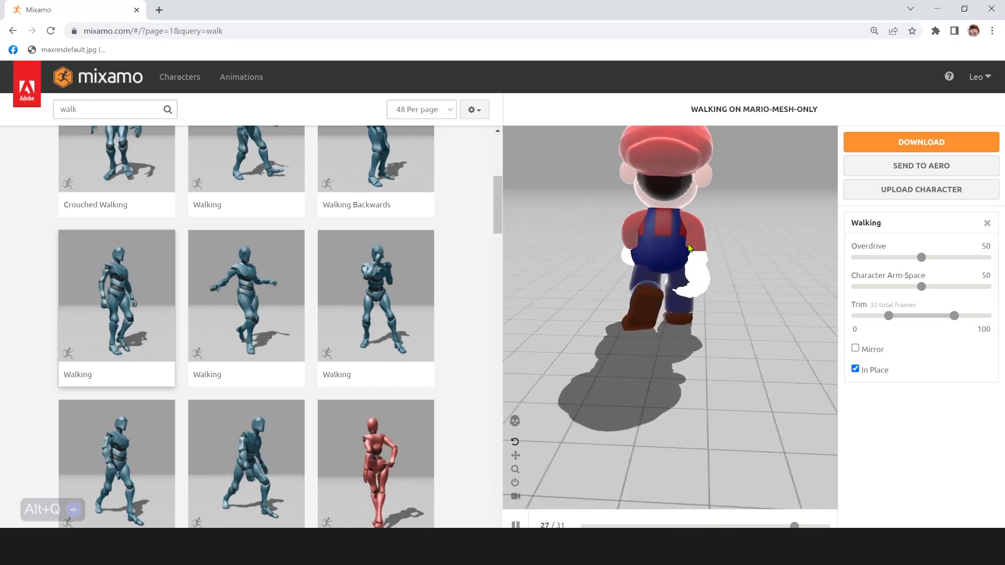
Download the Walking animation as FBX for Unity at 60 fps with skin.
left_click(920, 142)
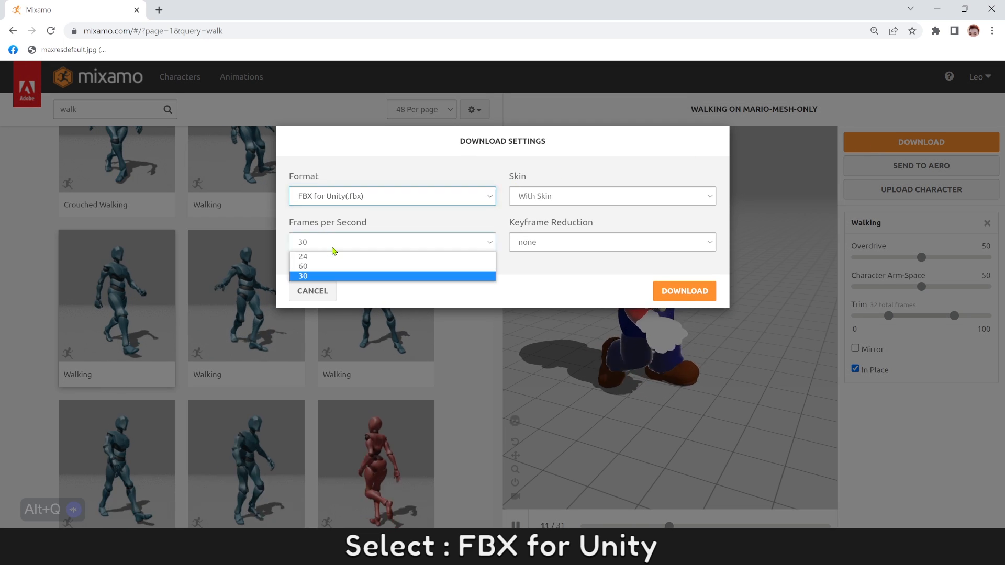
left_click(303, 265)
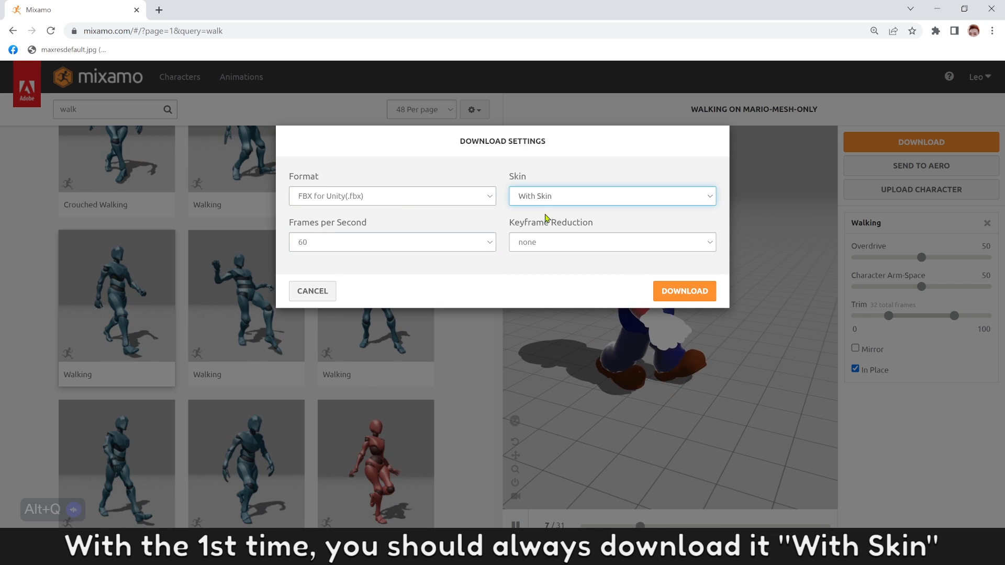
left_click(683, 291)
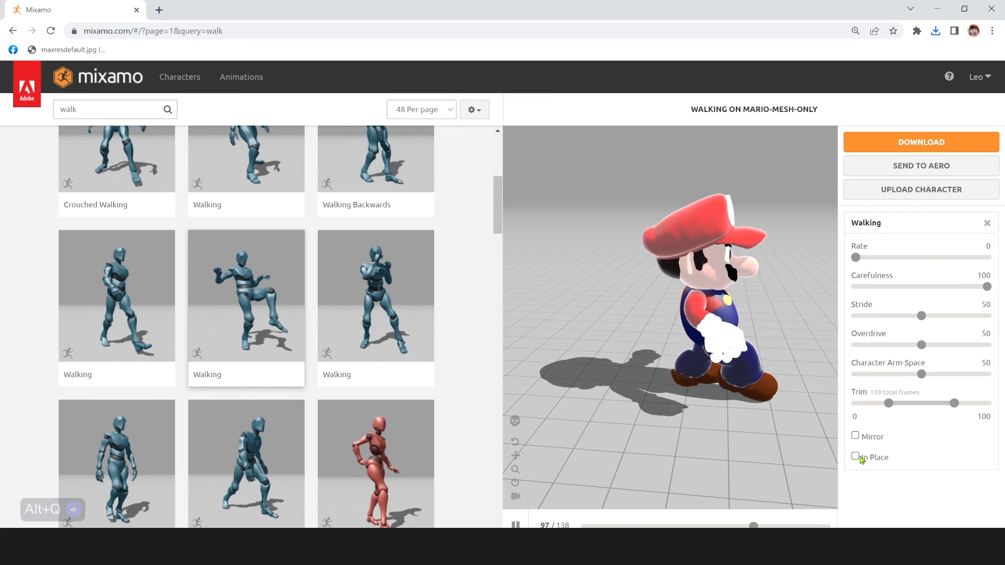
Set the second Walking animation to In Place and download it without skin.
left_click(855, 456)
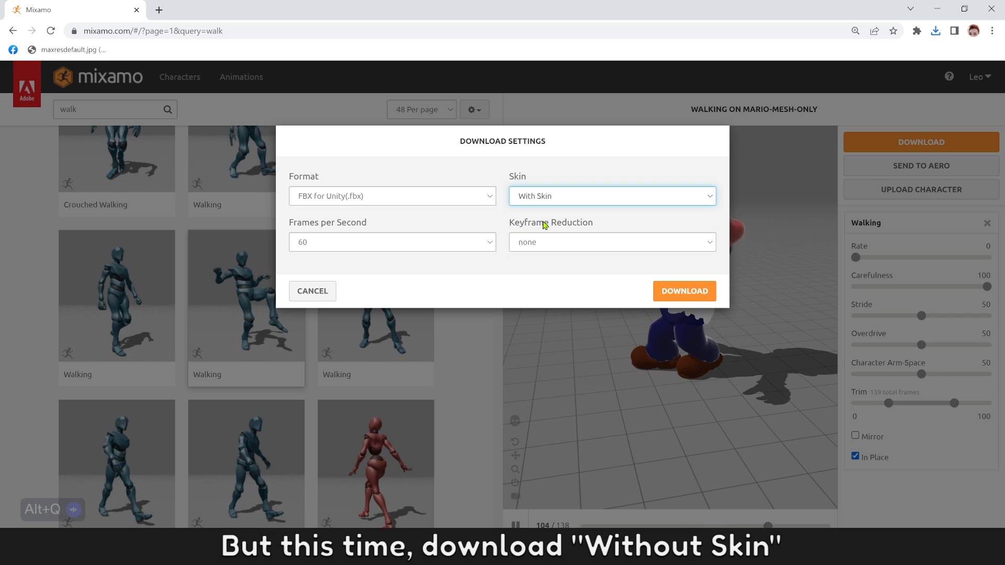
left_click(683, 291)
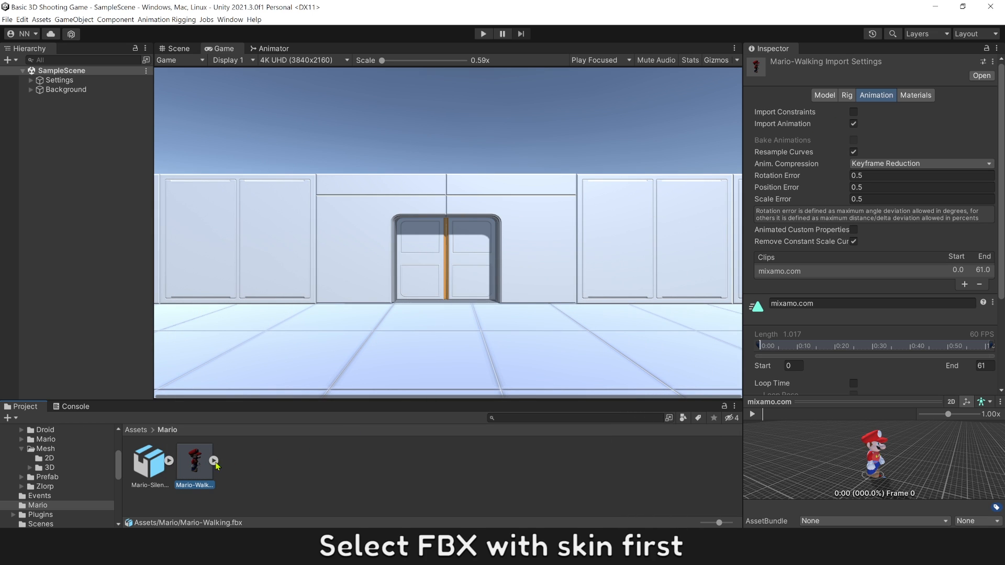
Set Mario-Walking's rig to Humanoid with an avatar created from this model.
left_click(850, 95)
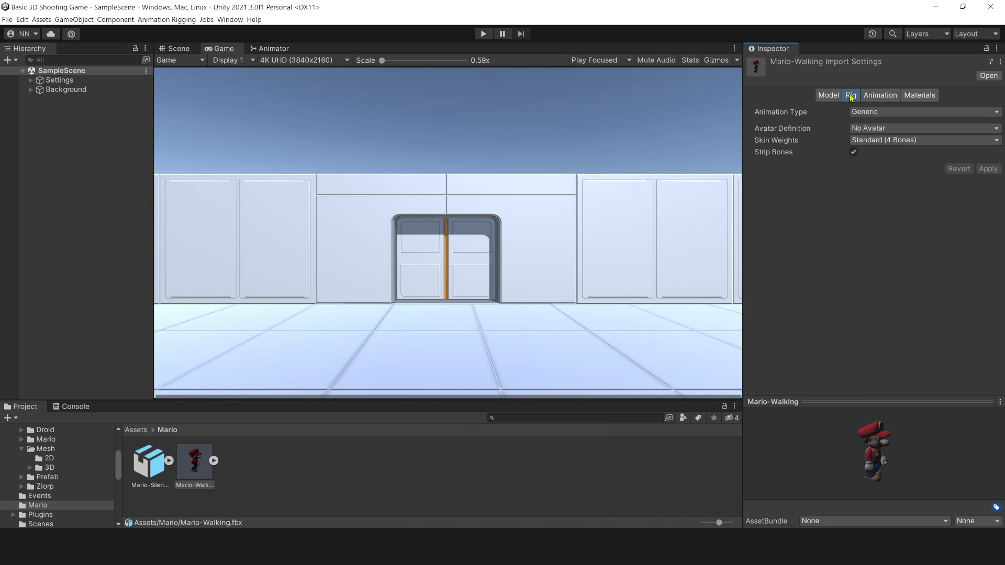
left_click(923, 112)
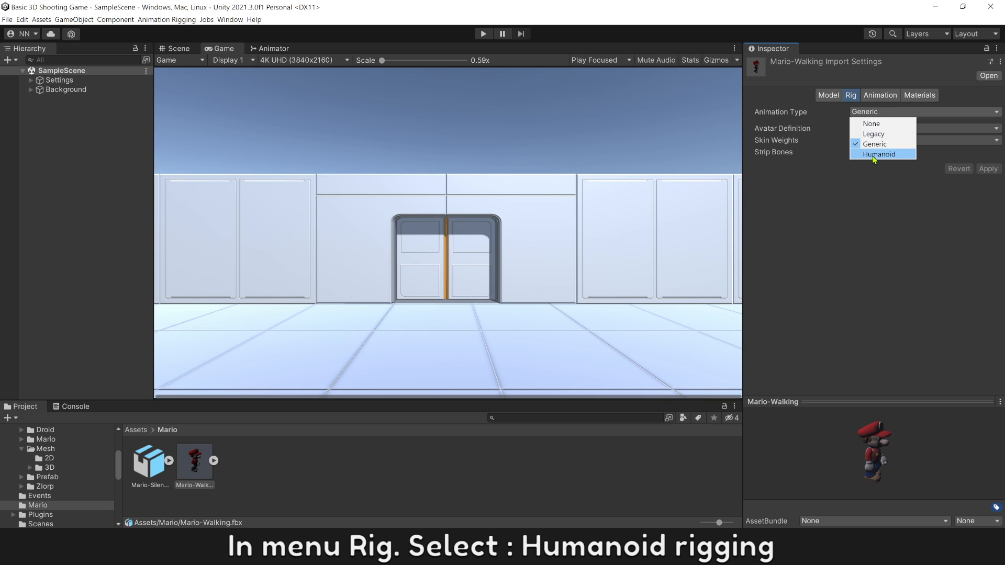
left_click(879, 153)
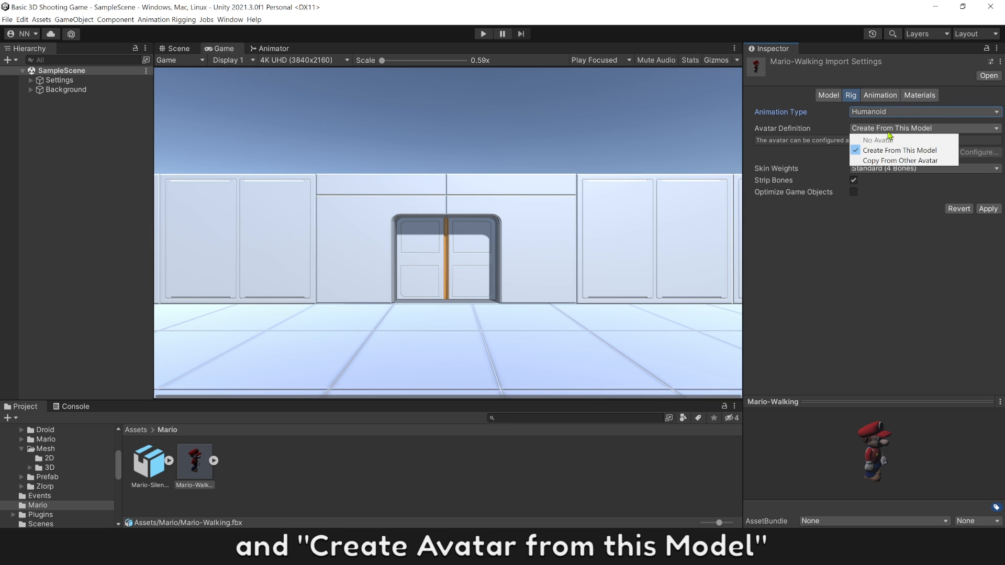
left_click(898, 151)
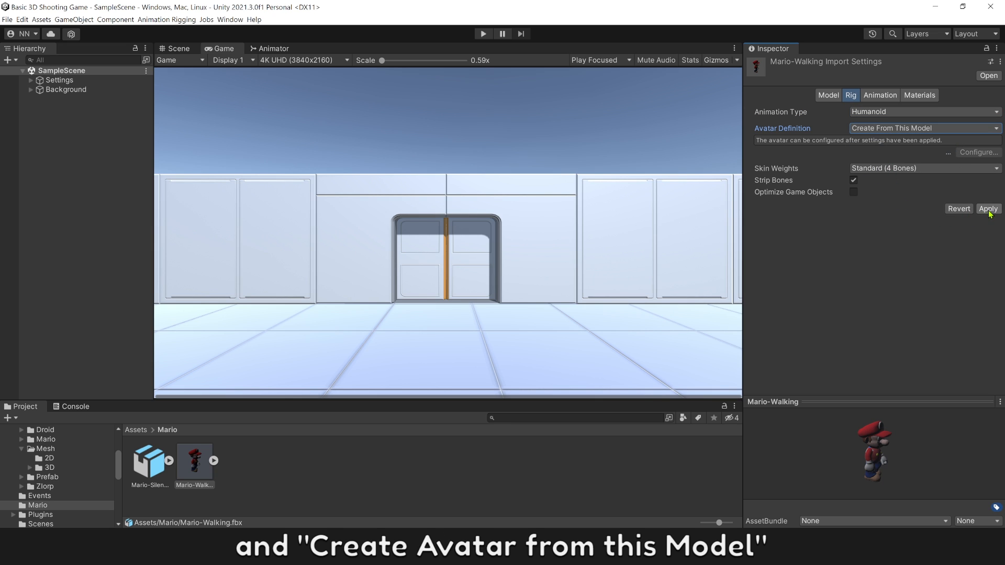
left_click(987, 208)
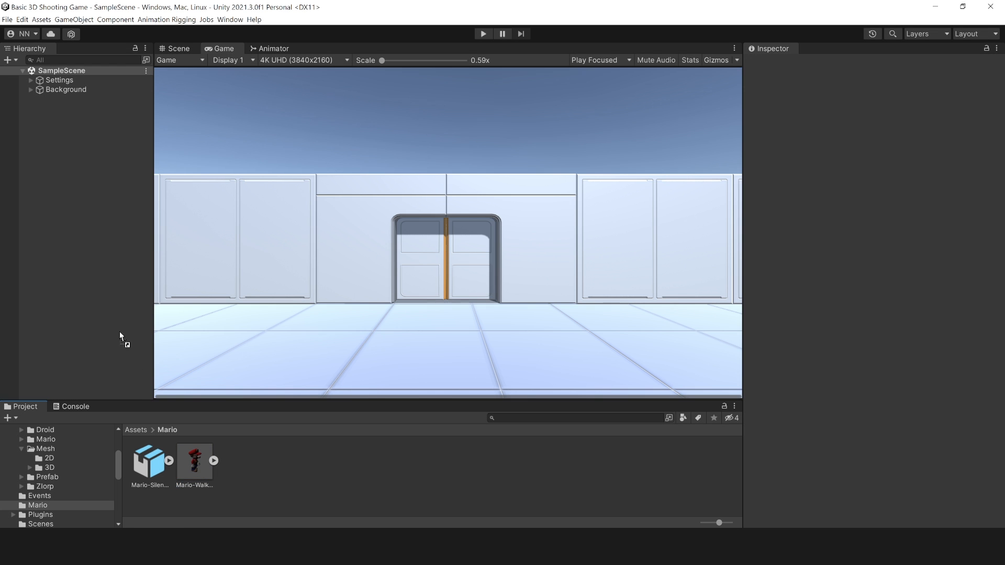
Add Mario-Walking to the scene with scale 0.2 and X position 1.73.
left_click_drag(194, 460, 70, 99)
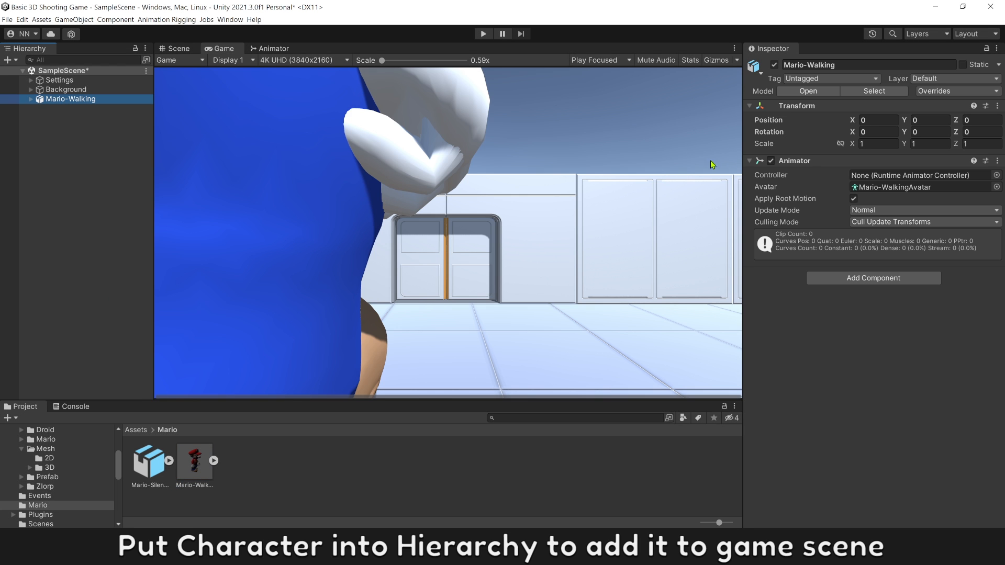
left_click(878, 143)
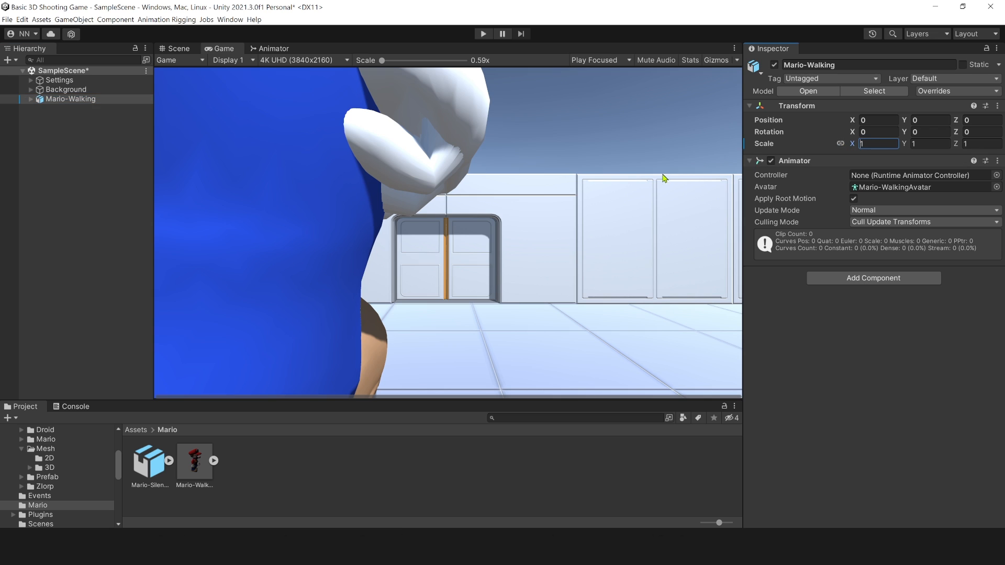
type("0.2")
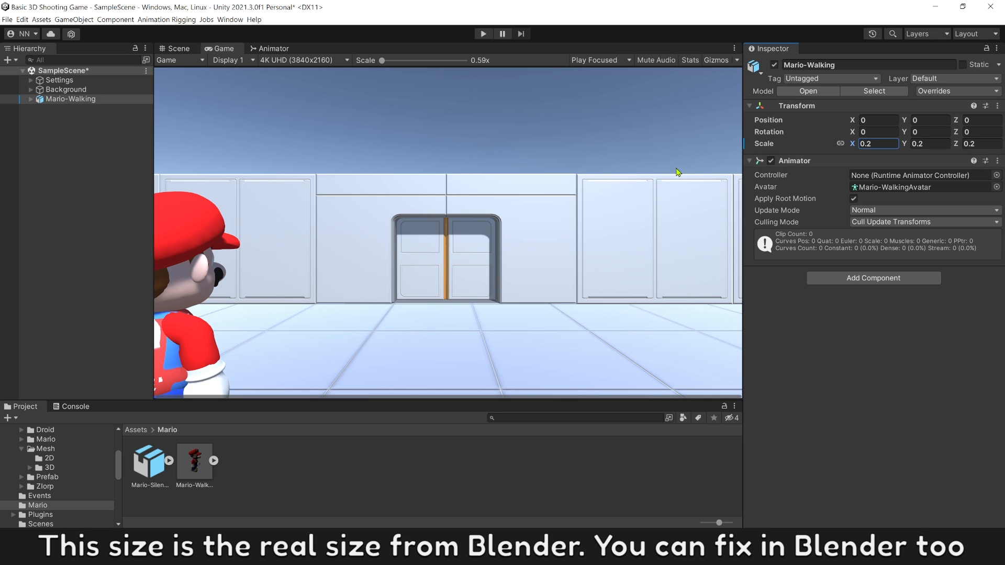
type("1.73")
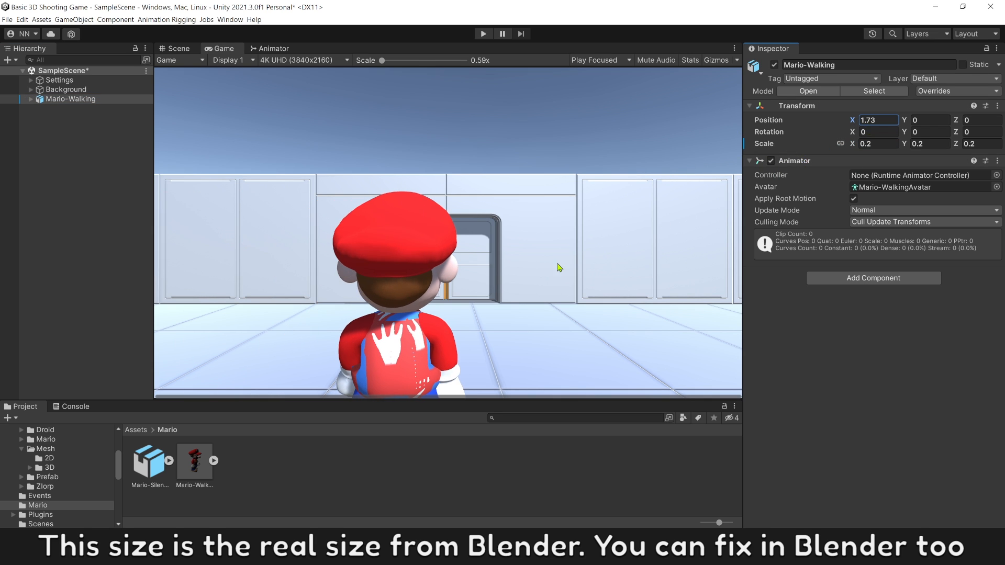
mouse_move(389, 357)
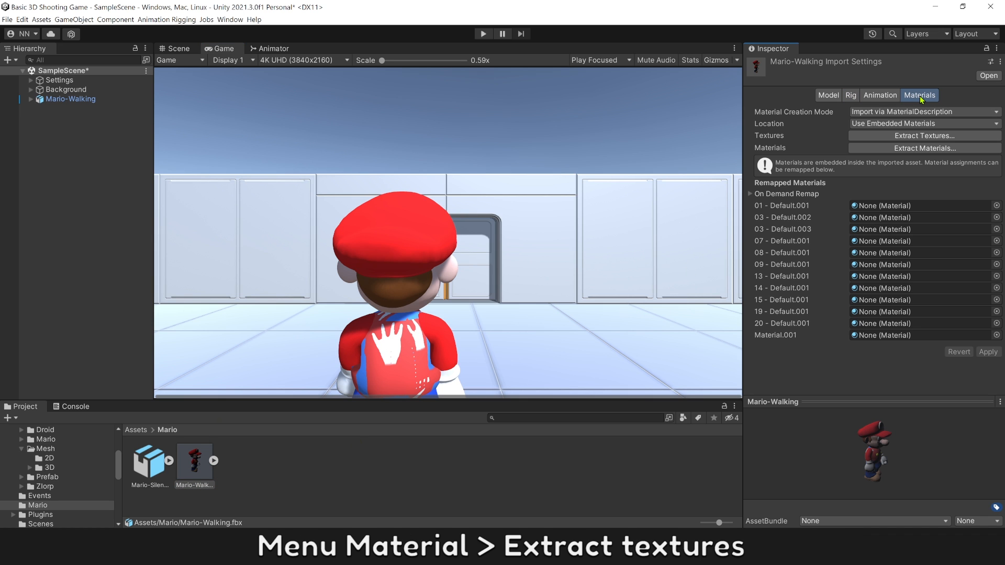
Extract Mario-Walking's textures into a new folder named 'Material' under Assets/Mario.
left_click(922, 135)
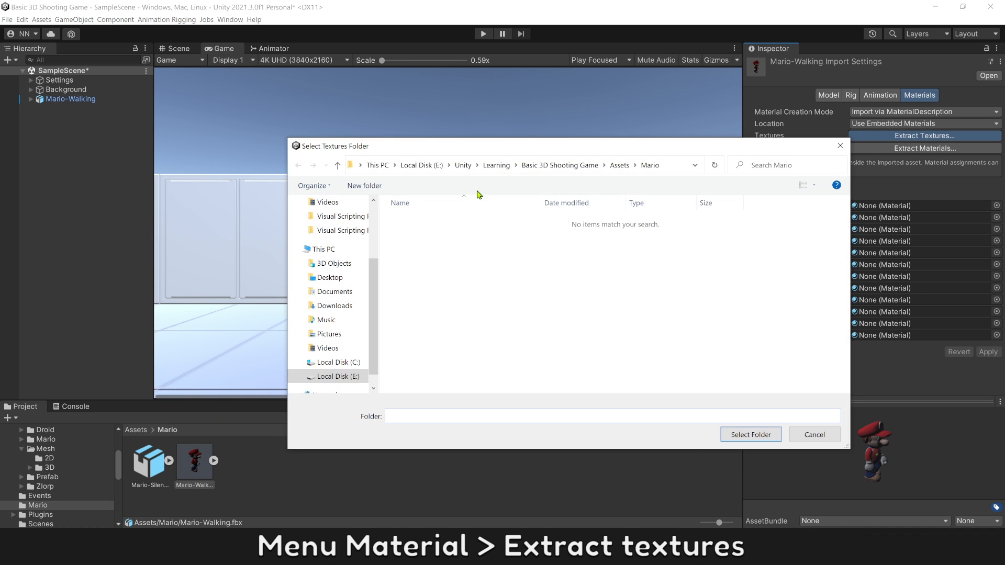
left_click(363, 185)
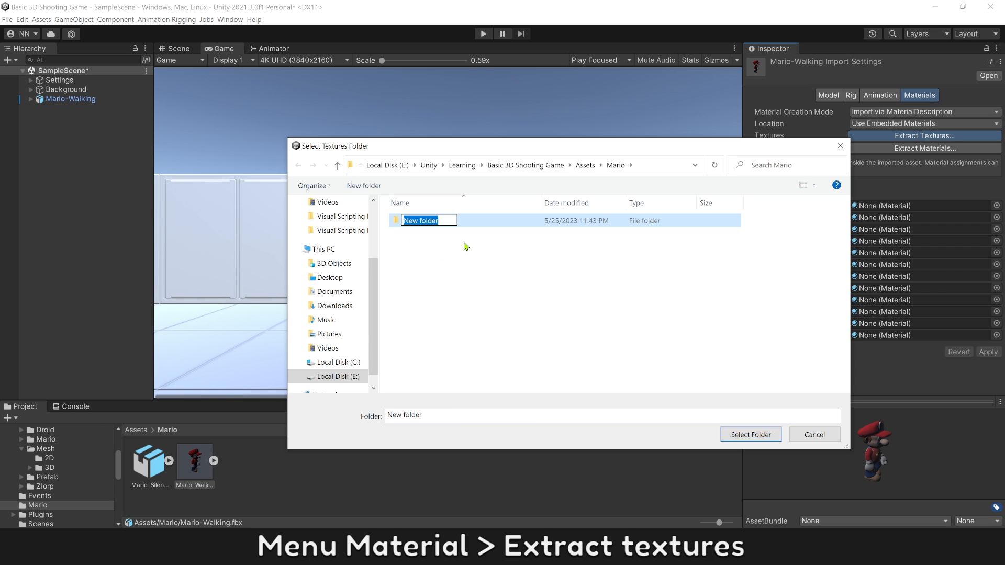
type("Material")
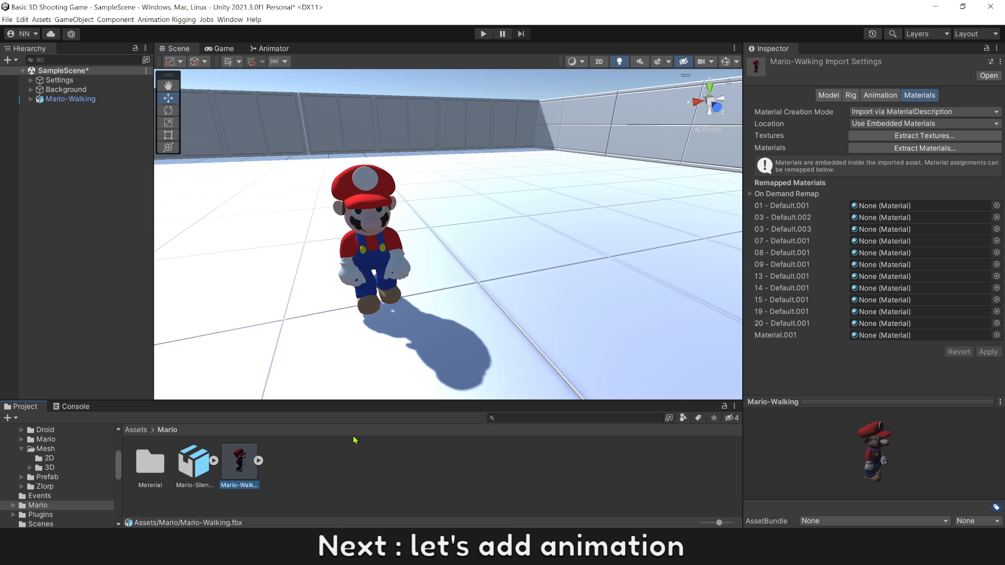
Rename Mario-Walking's mixamo.com clip to Walk and play its preview on Mario.
left_click(875, 94)
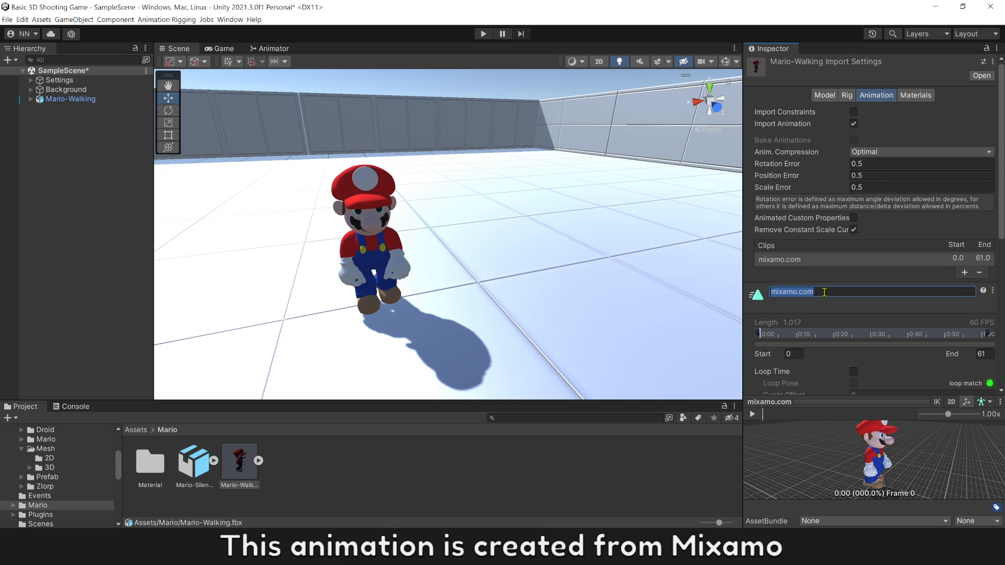
type("Walk")
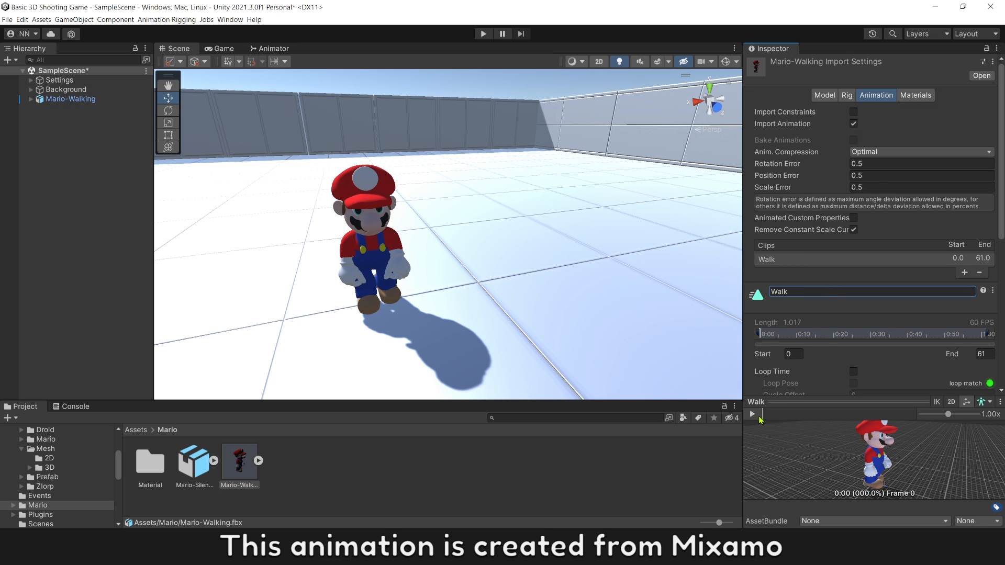
left_click(753, 414)
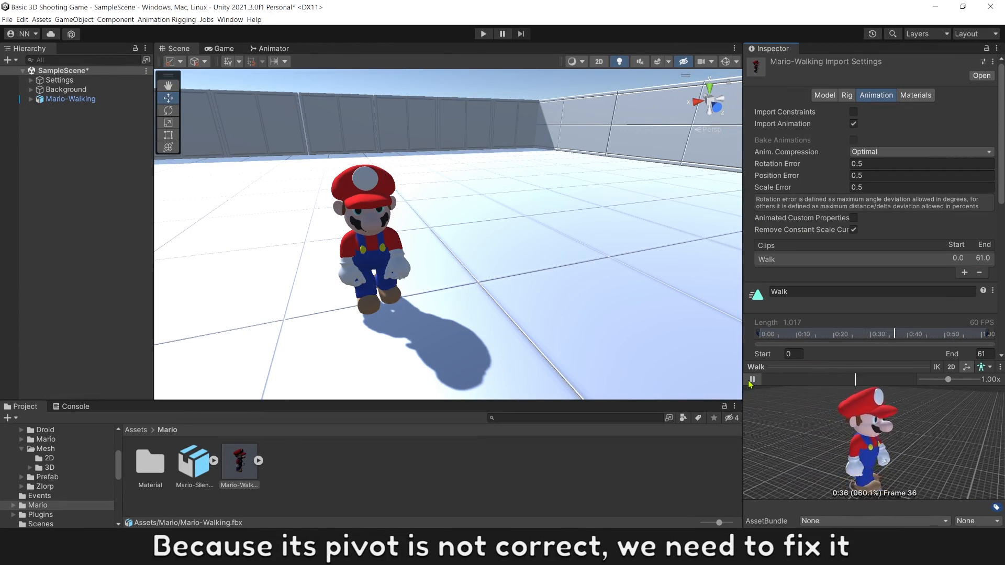
Make the Walk clip loop and bake root rotation into the pose, based on Original.
scroll("down", 3)
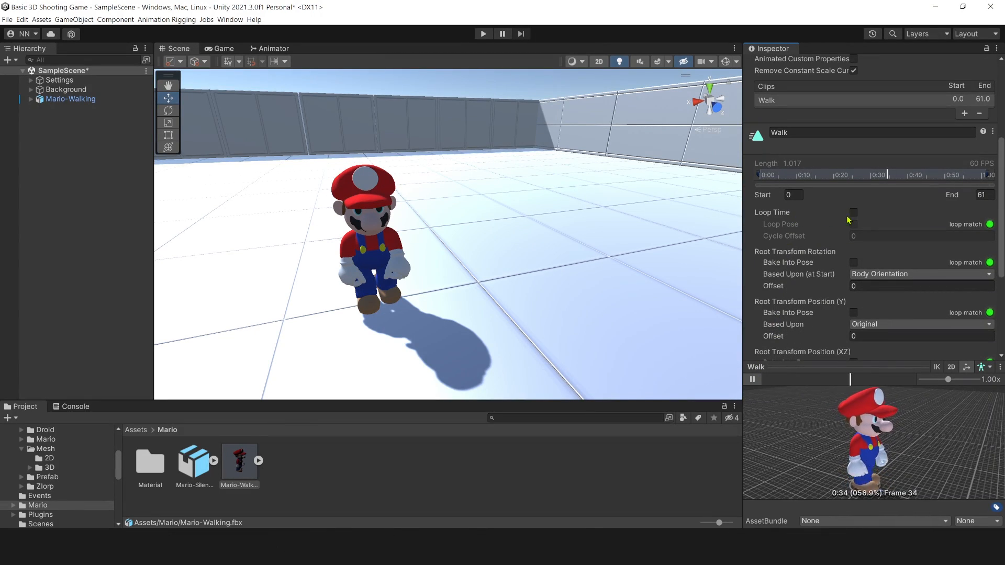
left_click(853, 212)
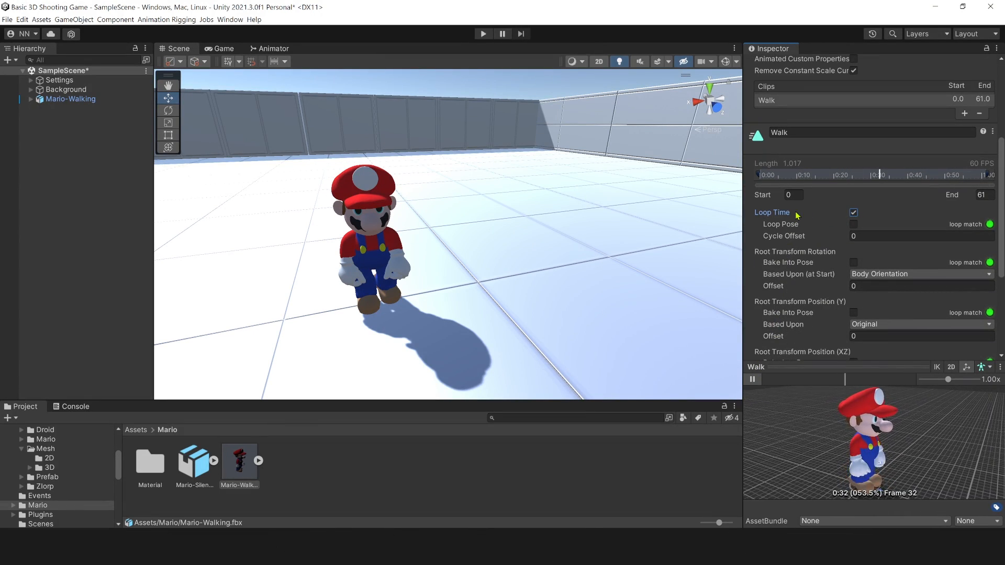
scroll("down", 3)
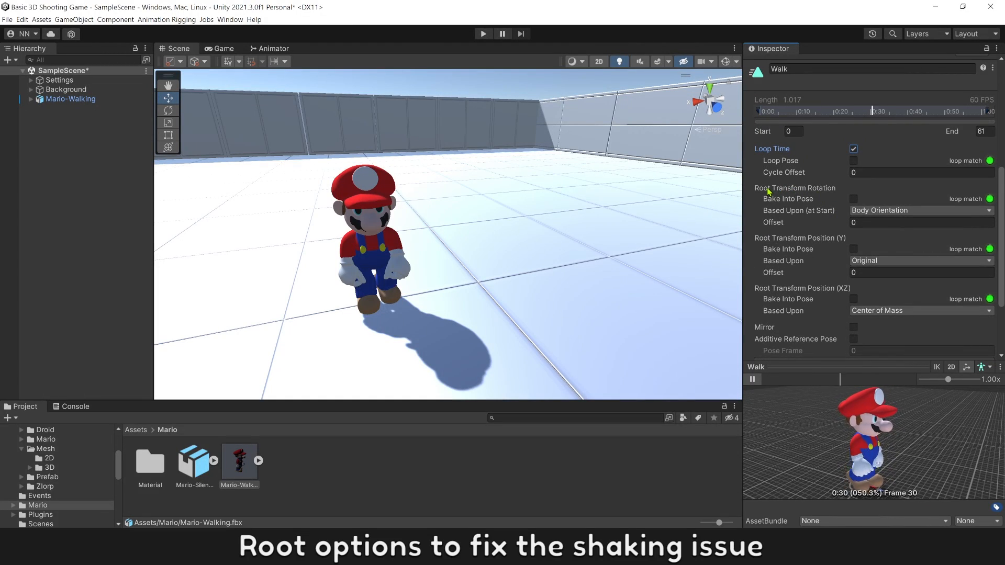
left_click(853, 199)
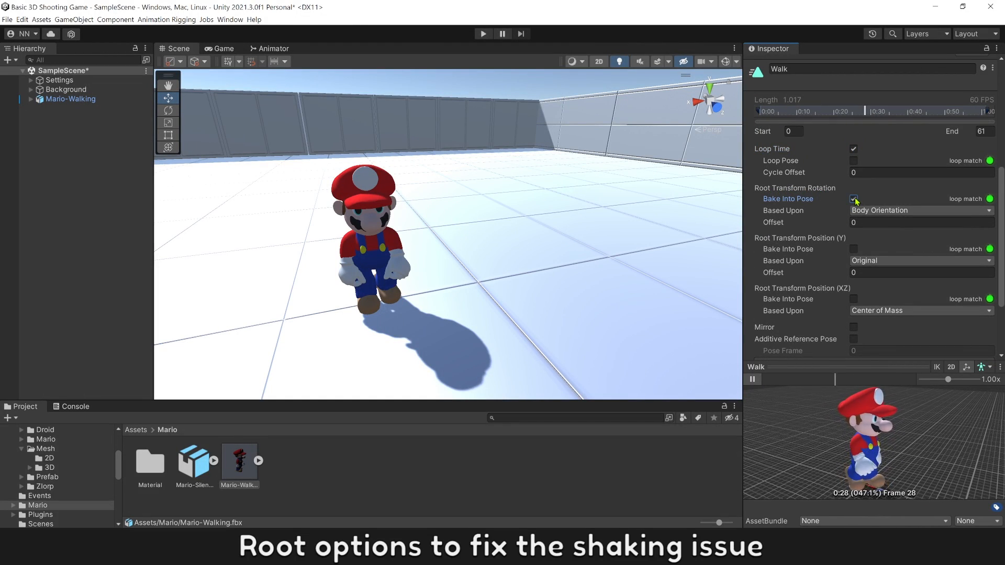
left_click(920, 210)
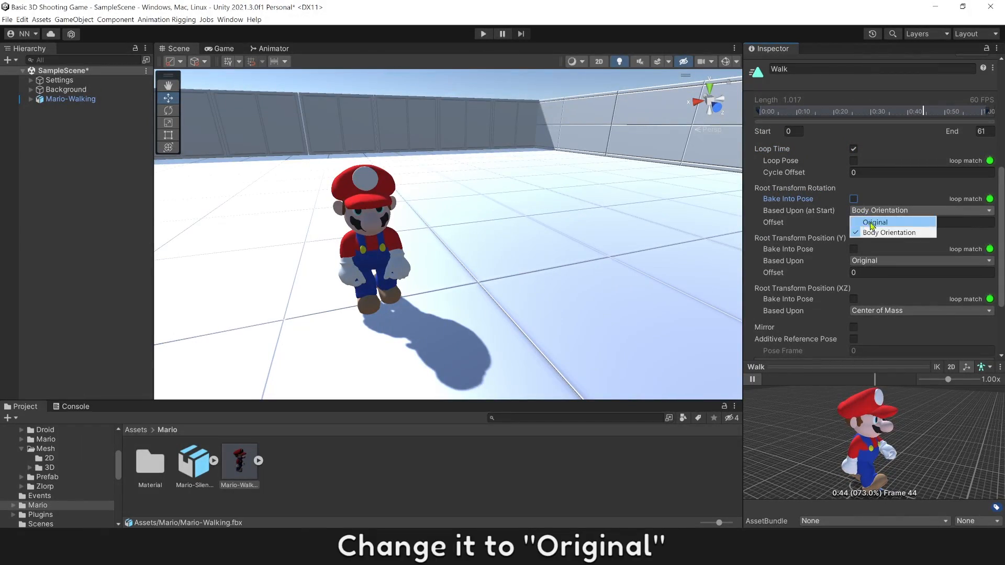
left_click(874, 222)
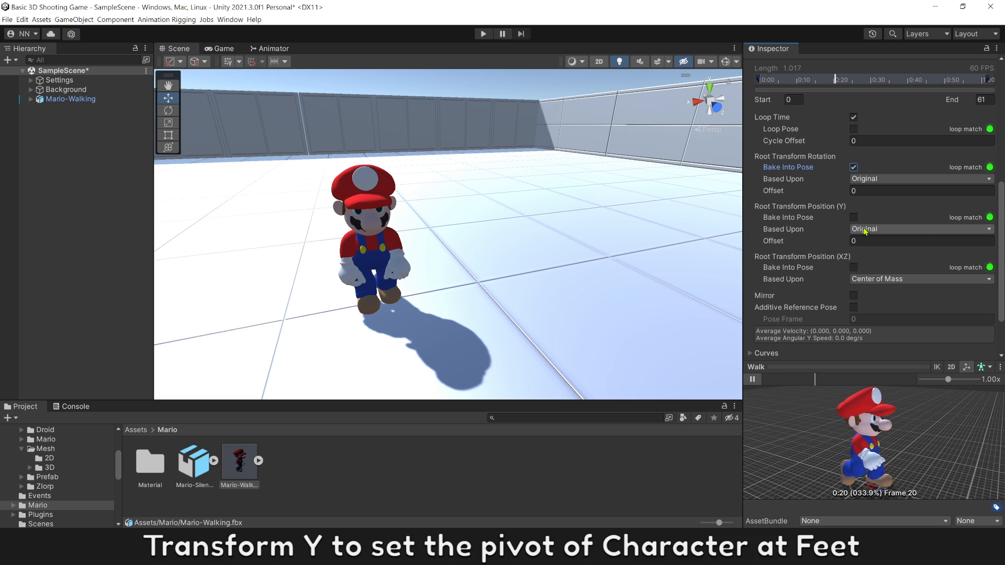
Base the Walk clip's vertical root position on Feet and horizontal position on Original.
left_click(920, 229)
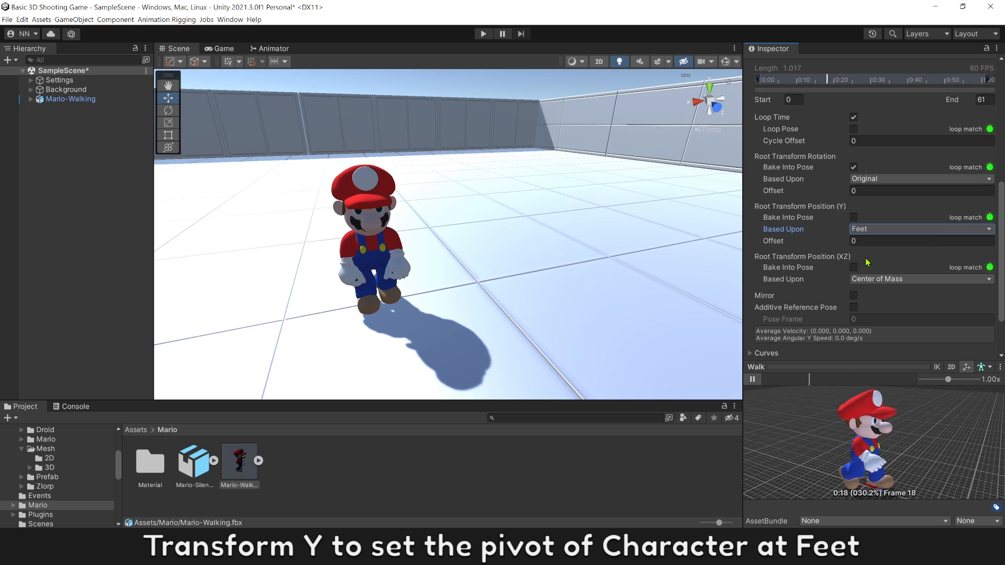
left_click(854, 217)
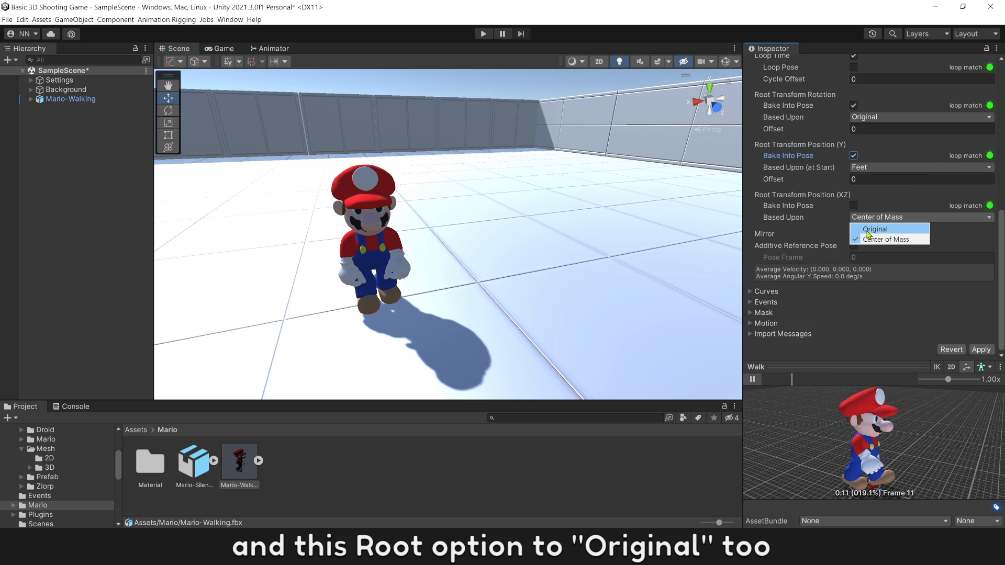
left_click(874, 229)
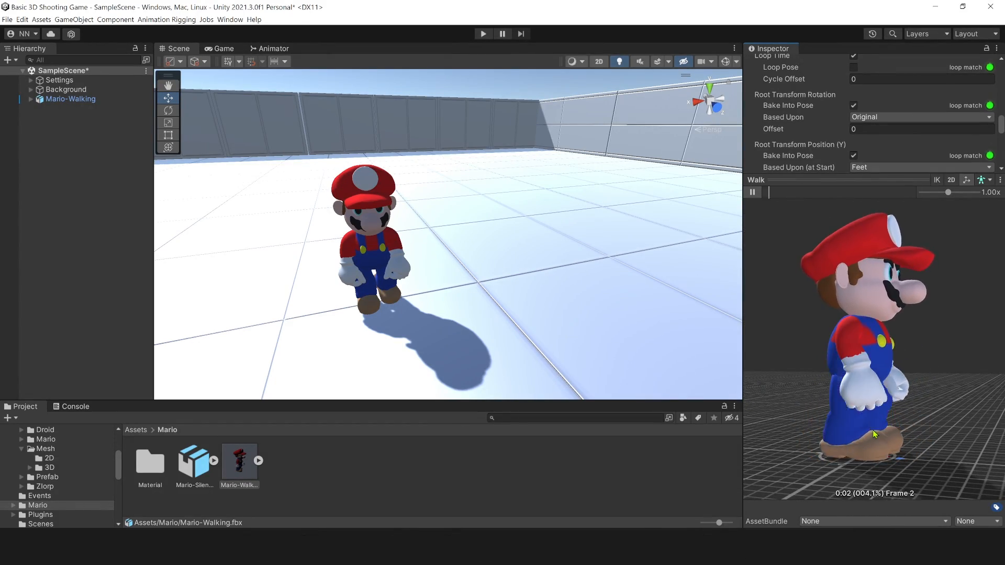
left_click(71, 99)
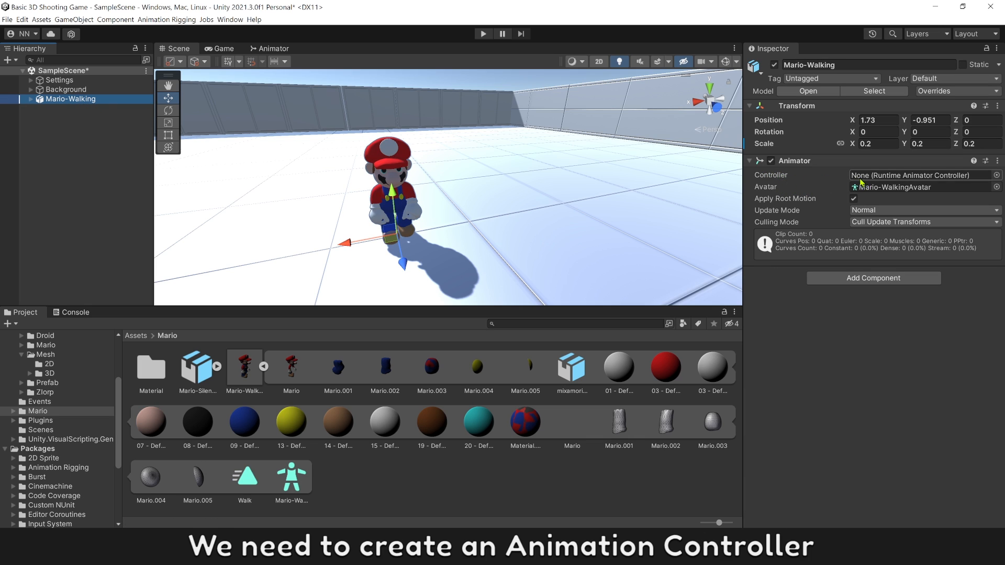
mouse_move(874, 180)
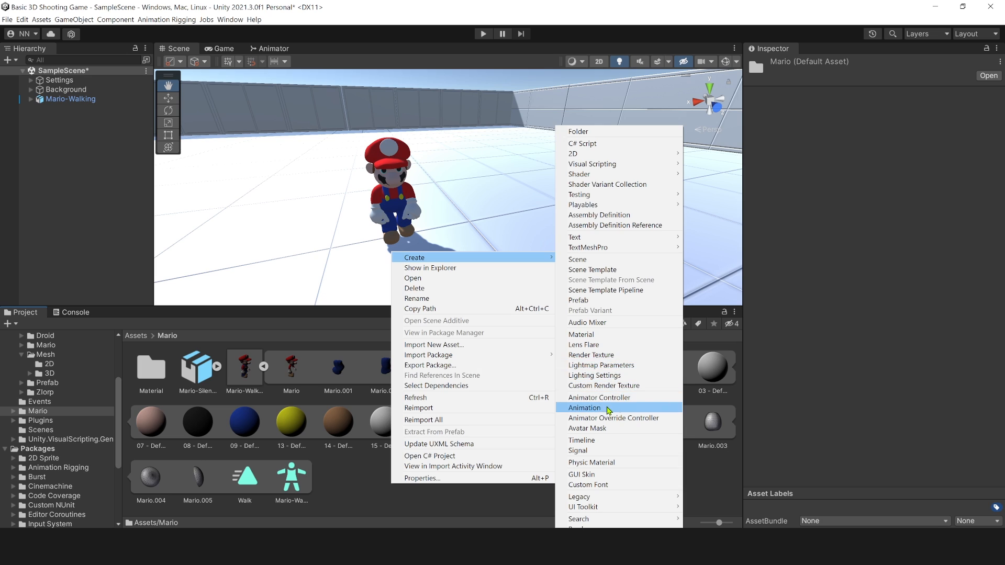
Create an Animator Controller named 'Mario Animator' and open it for editing.
left_click(583, 408)
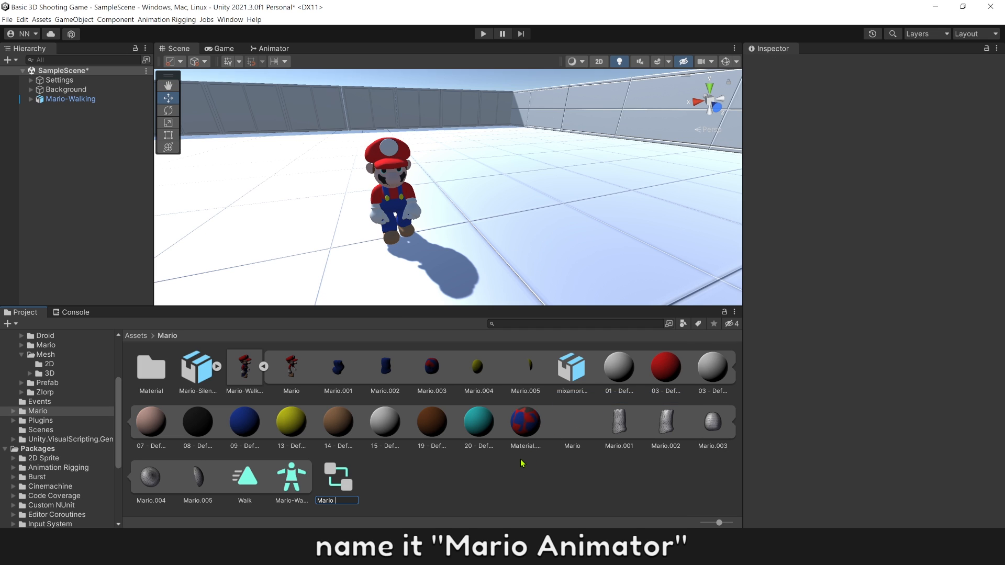
type("Mario Animator")
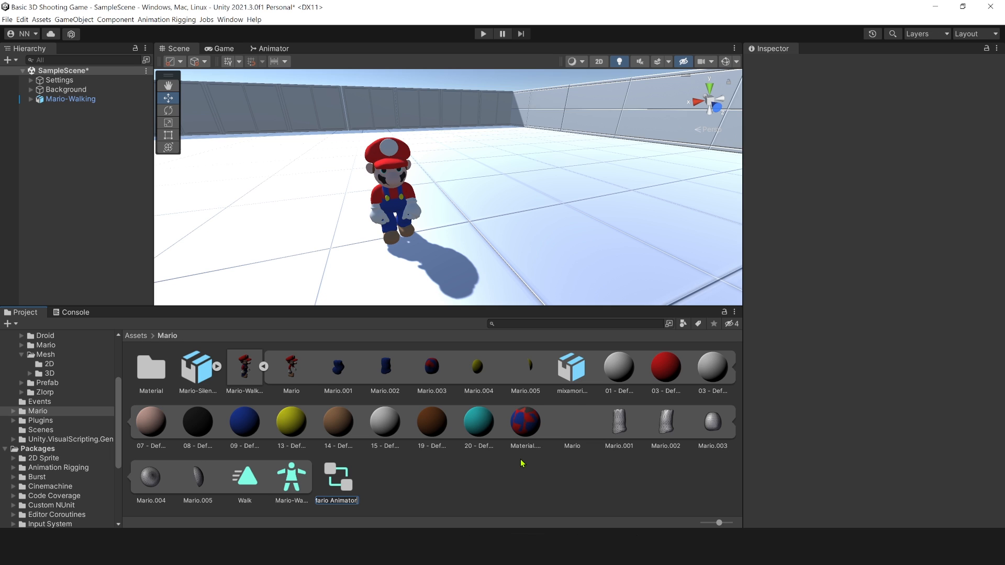
left_click(336, 483)
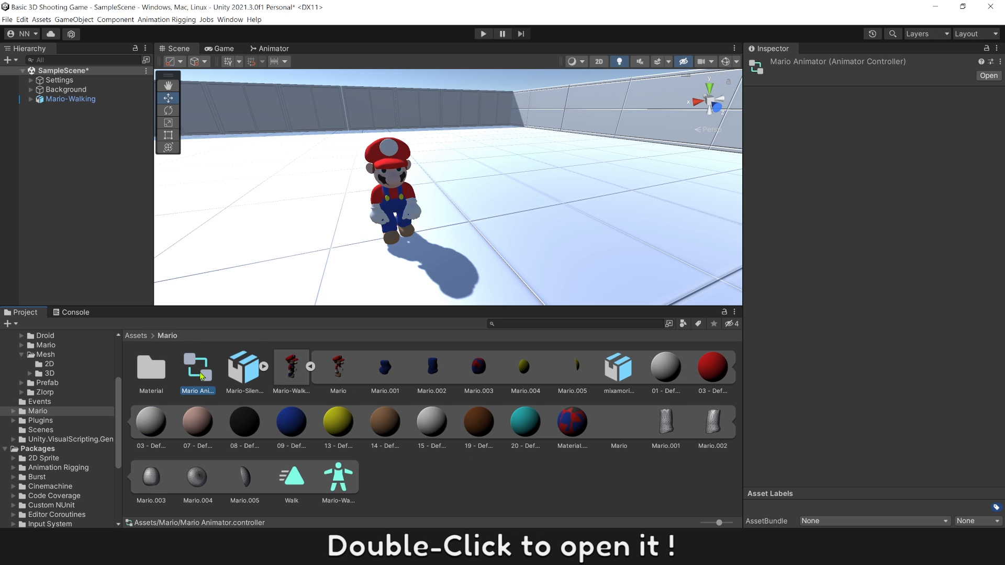
double_click(197, 368)
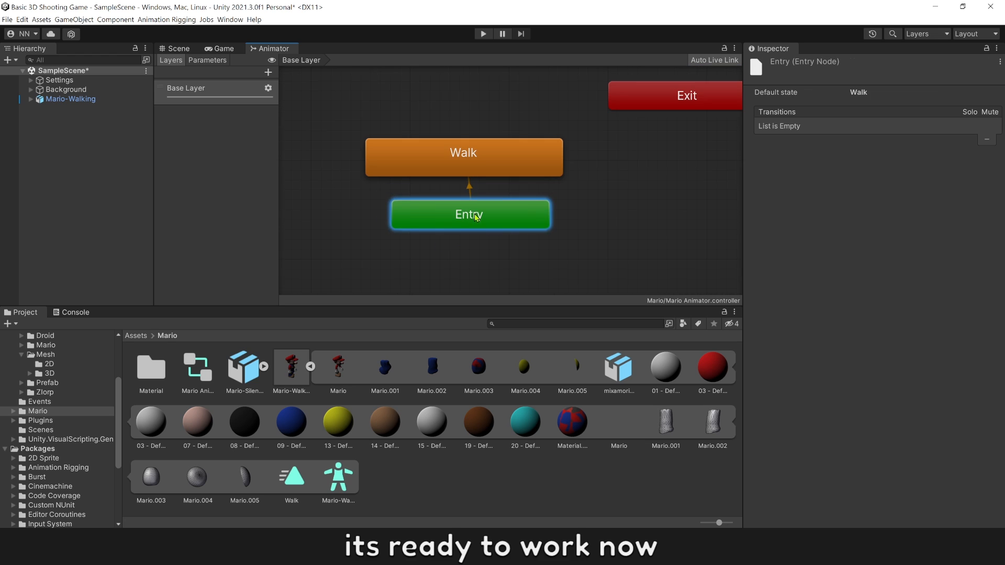
On Mario-Walking's Animator, turn off Apply Root Motion and set culling to Always Animate.
left_click(70, 99)
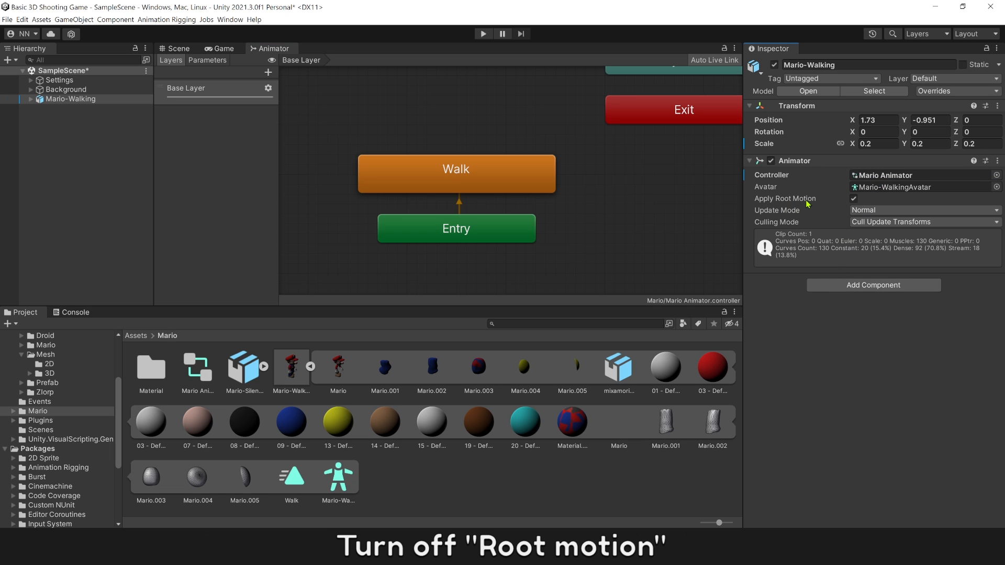
left_click(853, 199)
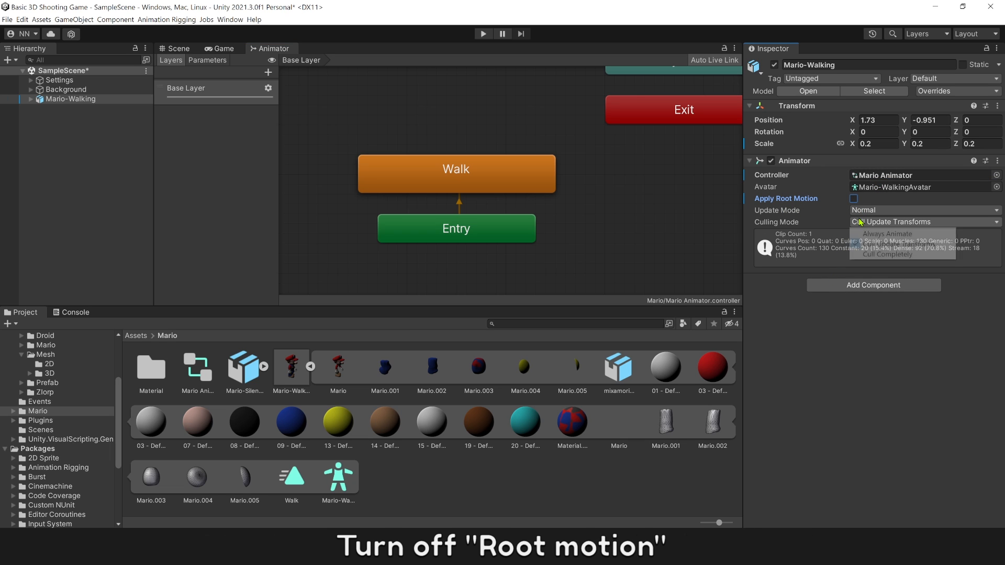
left_click(887, 233)
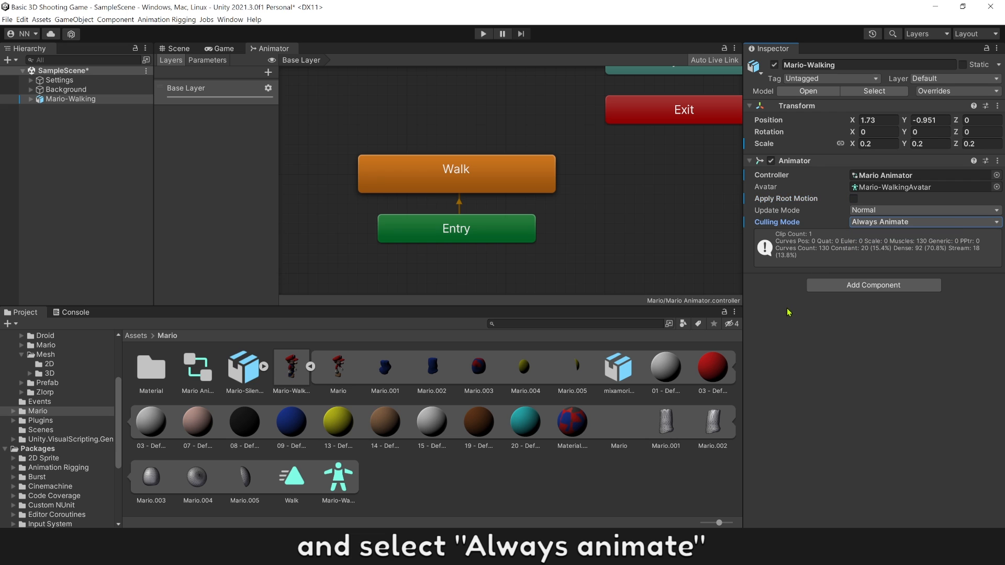
left_click(220, 49)
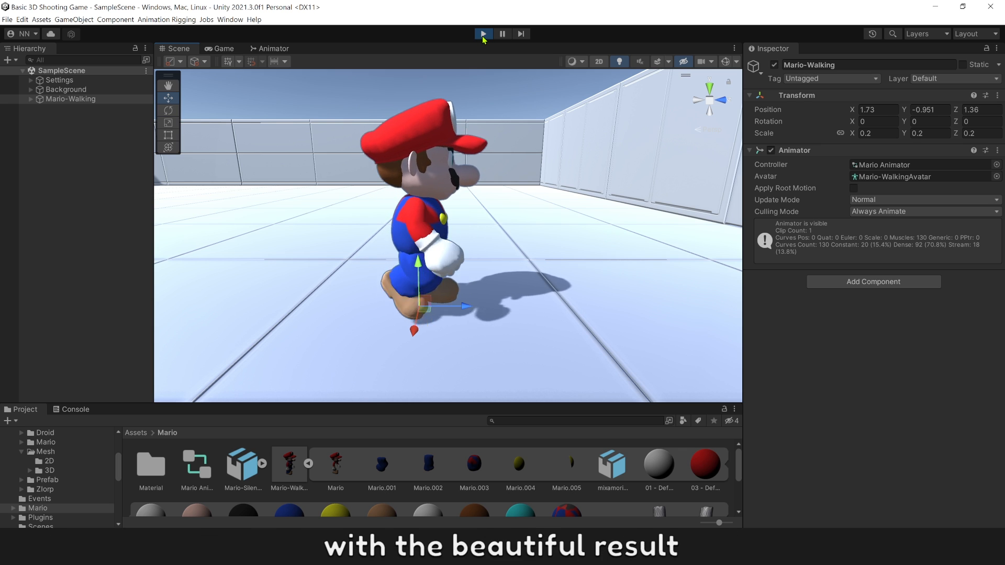
Exit Play mode and select the Mario-SilentWalk.fbx model.
left_click(483, 33)
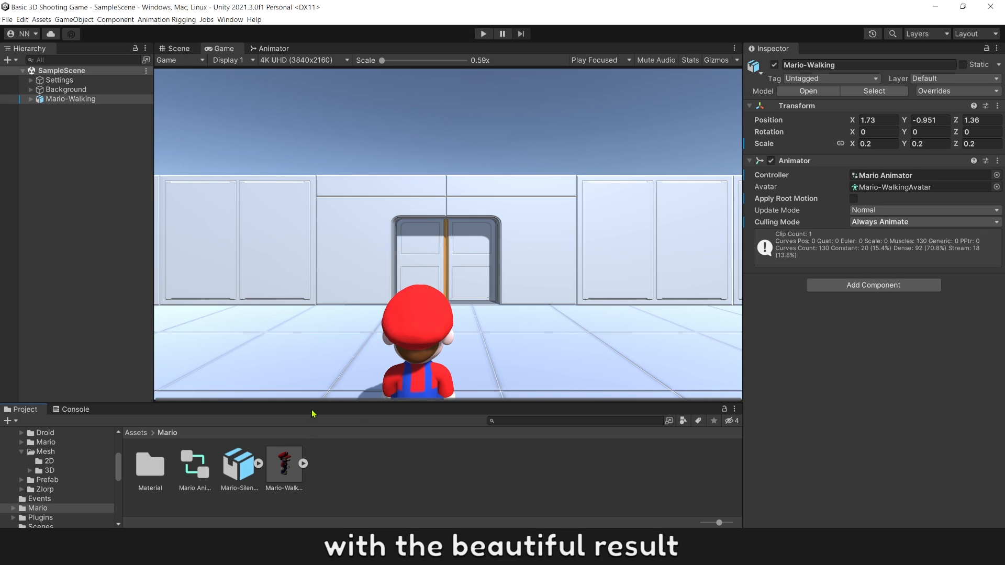
left_click(239, 451)
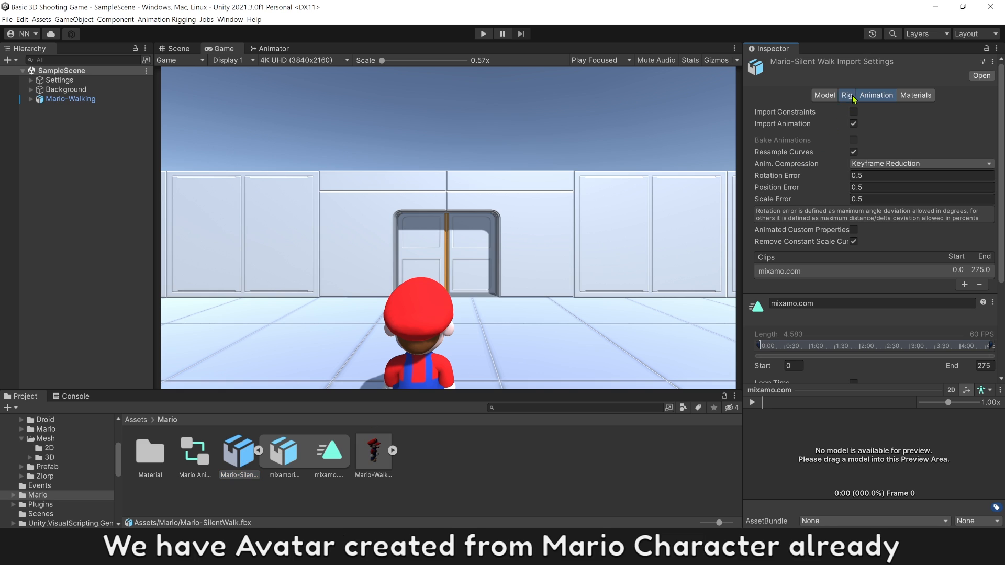
Set Mario-SilentWalk's rig to Humanoid, copying the avatar from Mario-WalkingAvatar.
left_click(850, 95)
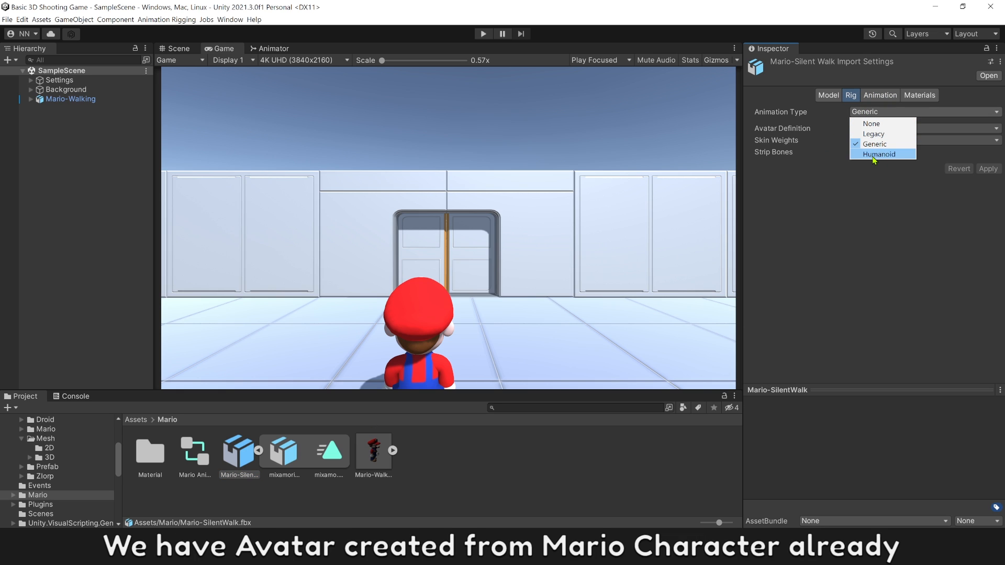
left_click(879, 154)
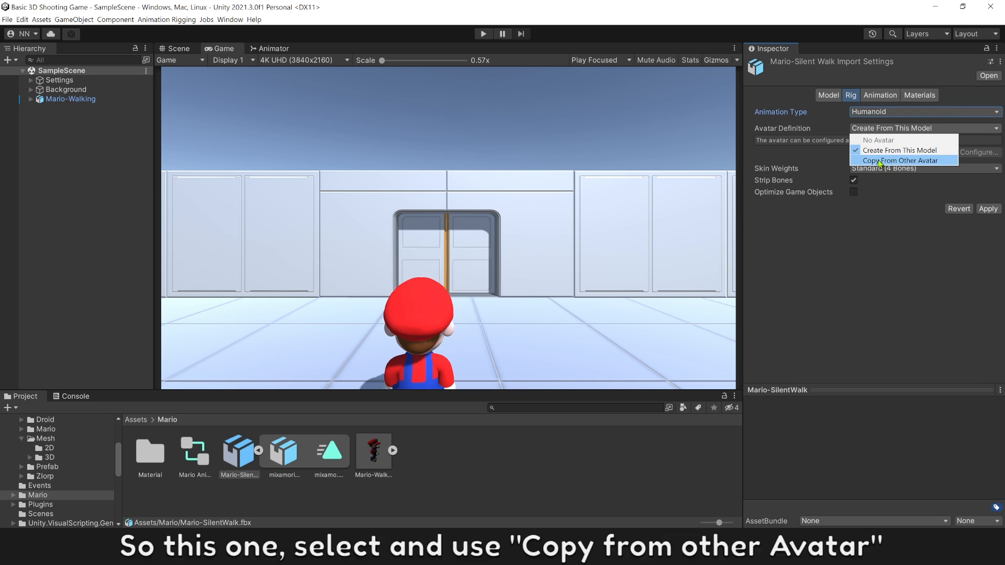
left_click(899, 160)
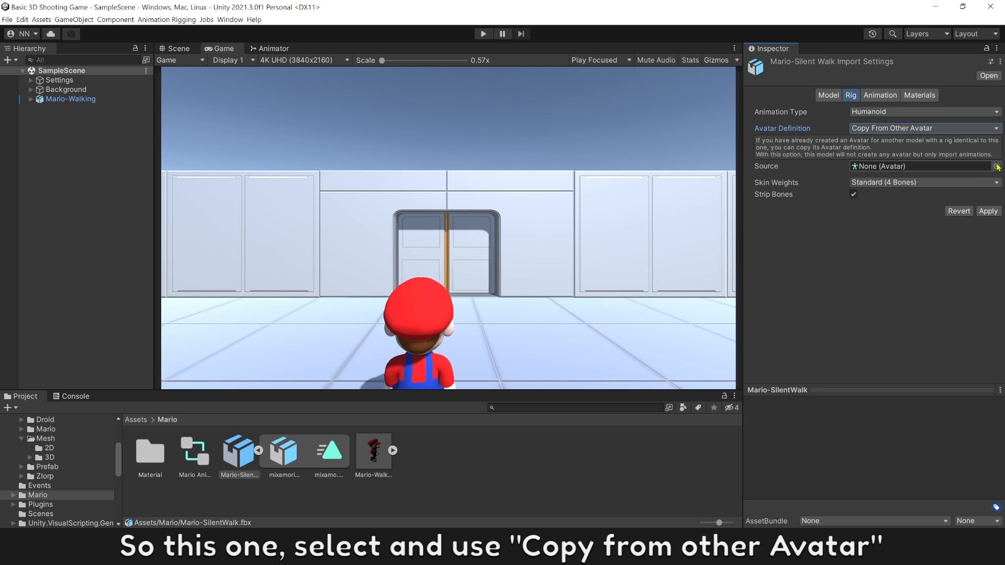
left_click(996, 166)
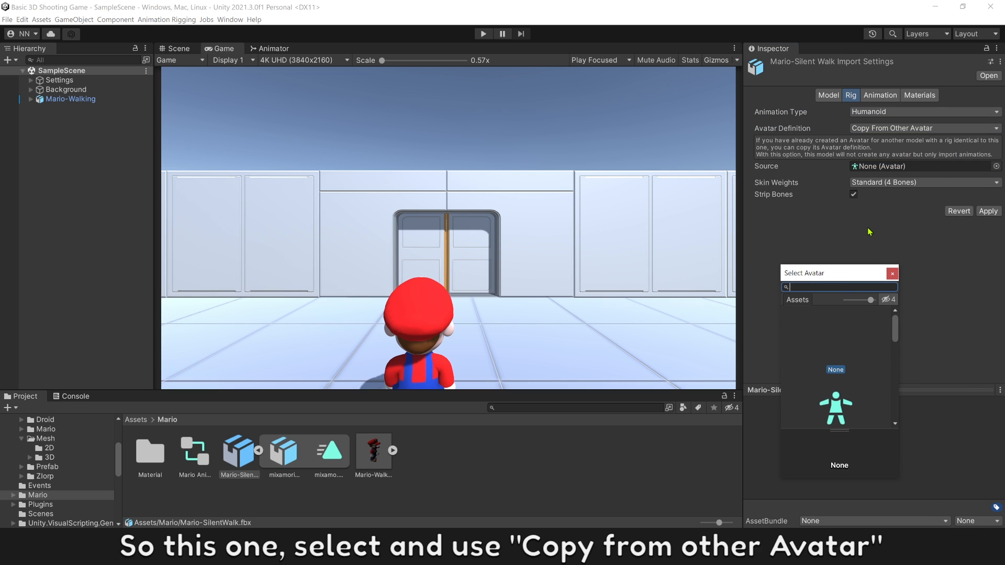
type("Mario")
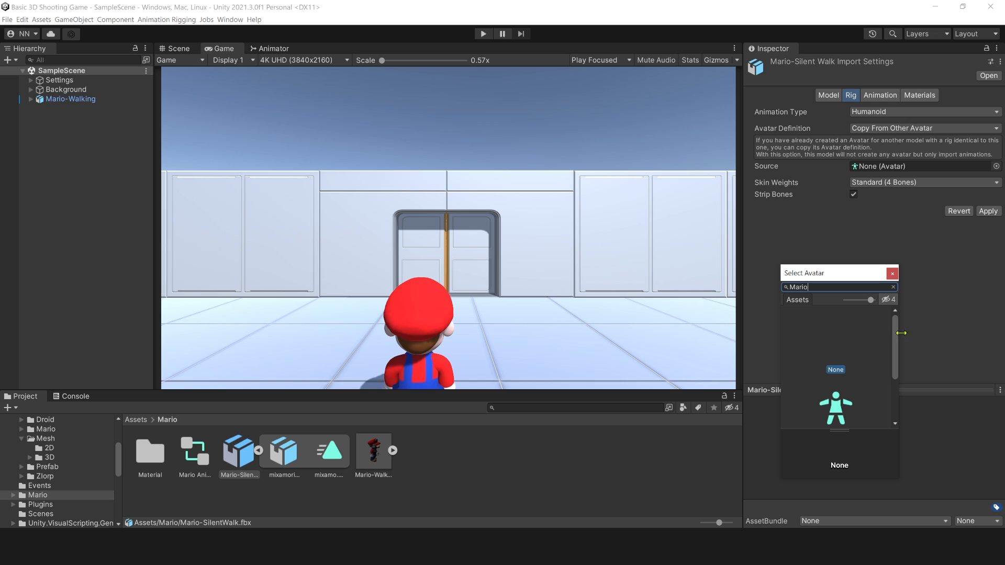
scroll("down", 3)
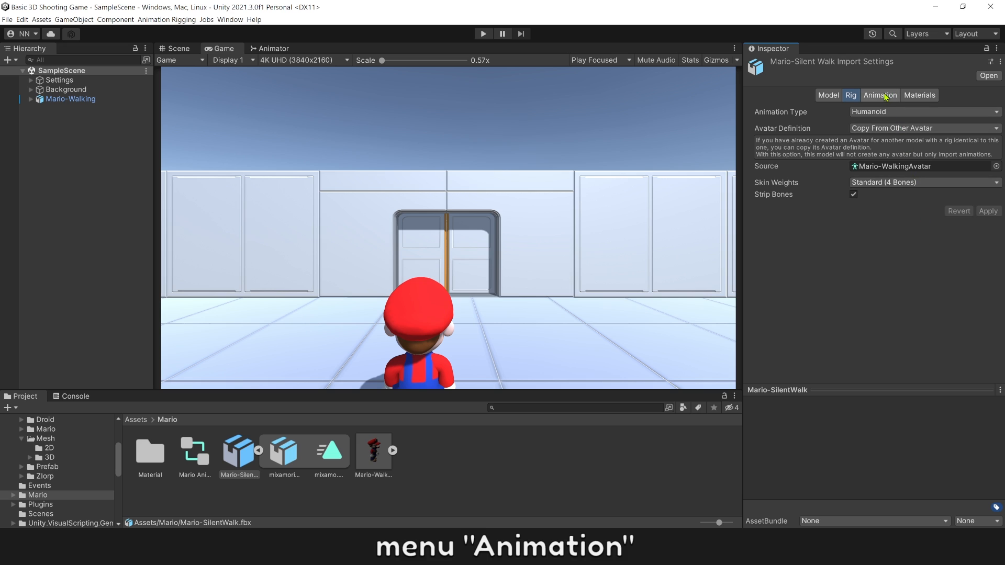
Rename the clip 'Silent Walk', loop it, base XZ on Original, apply, and preview it.
left_click(880, 95)
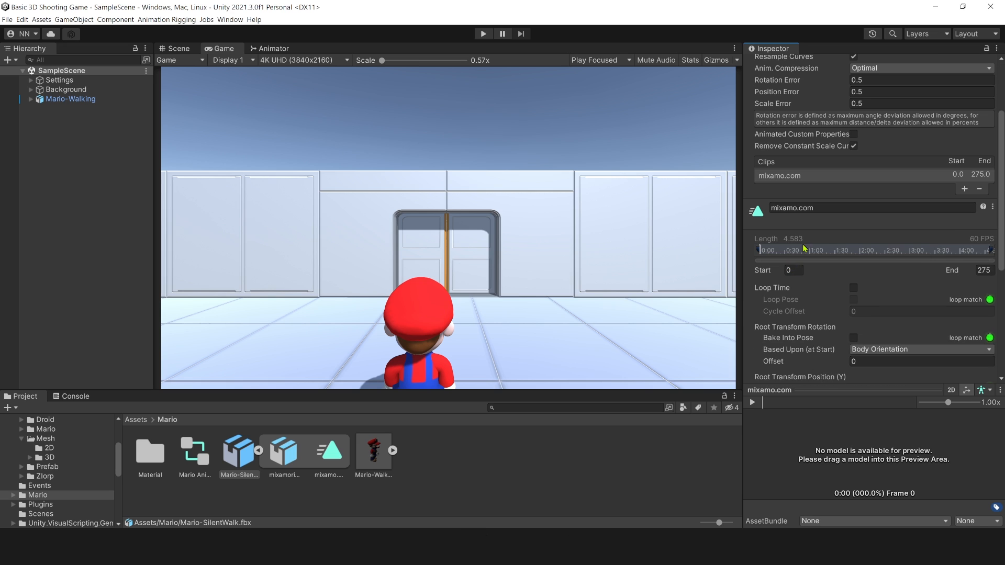
type("Silent Walk")
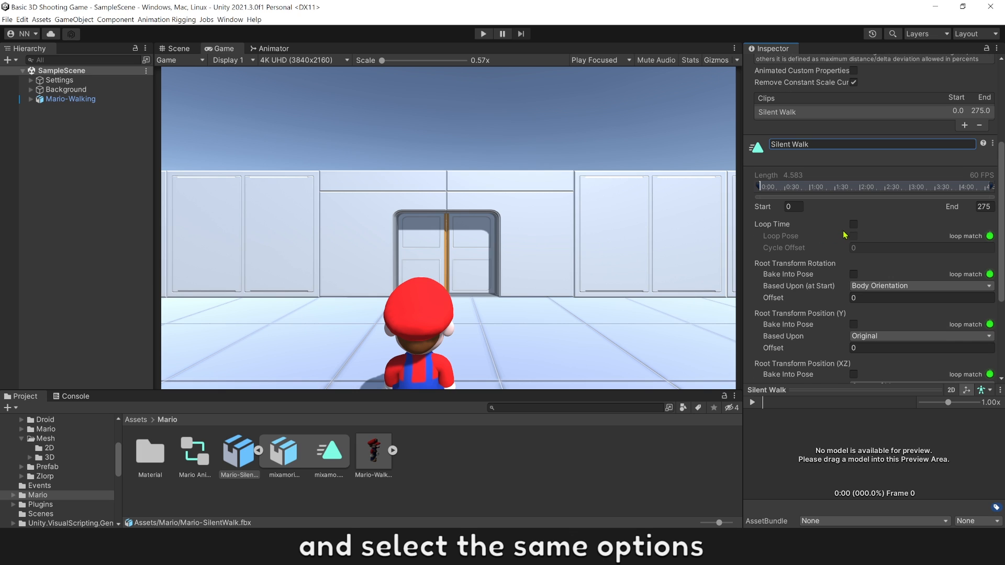
left_click(853, 223)
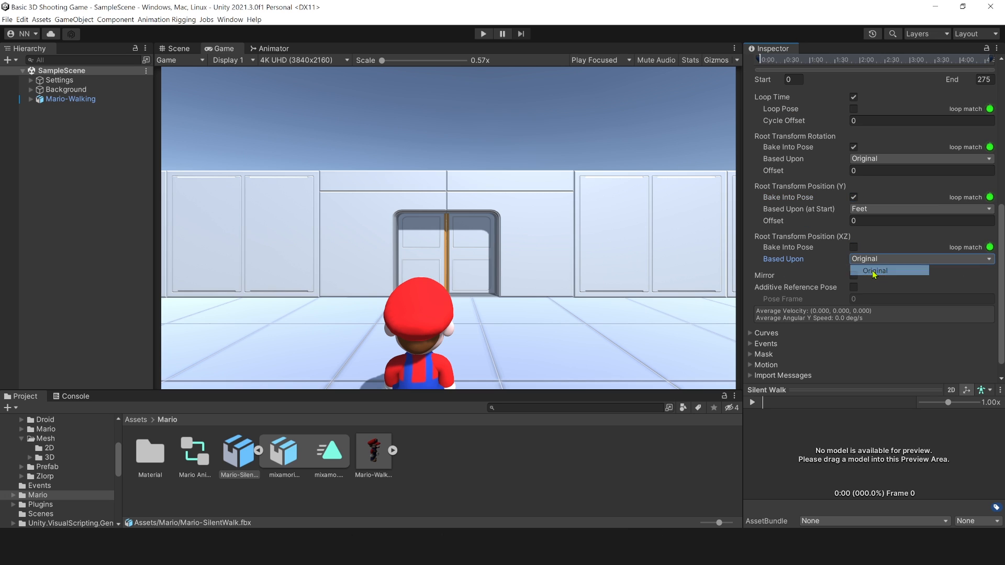
left_click(873, 270)
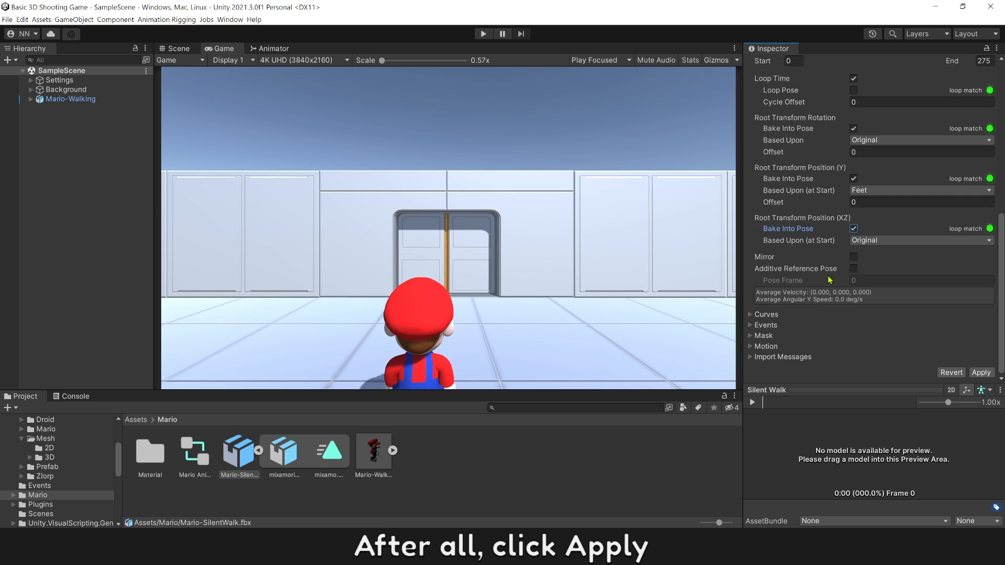
left_click(981, 372)
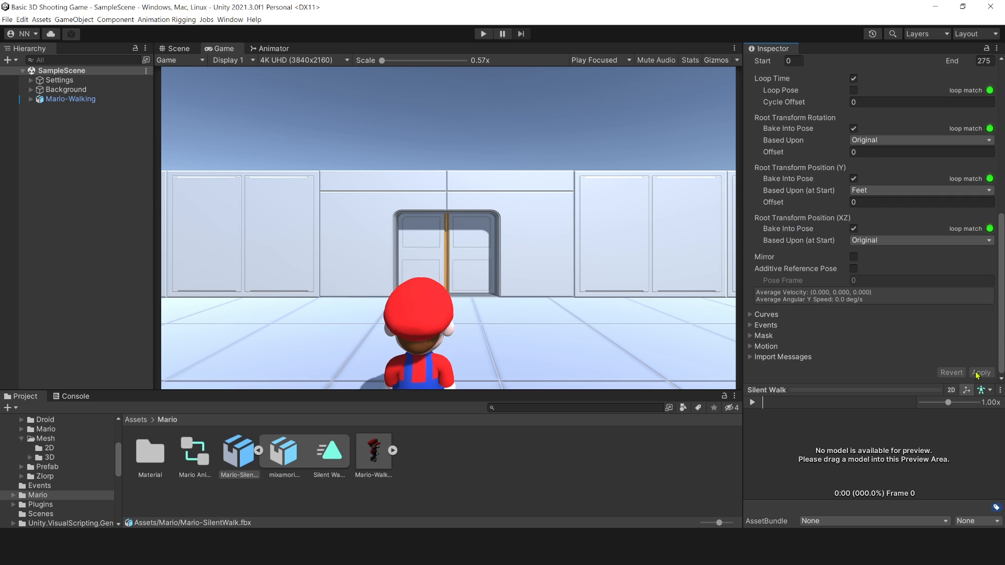
left_click(329, 451)
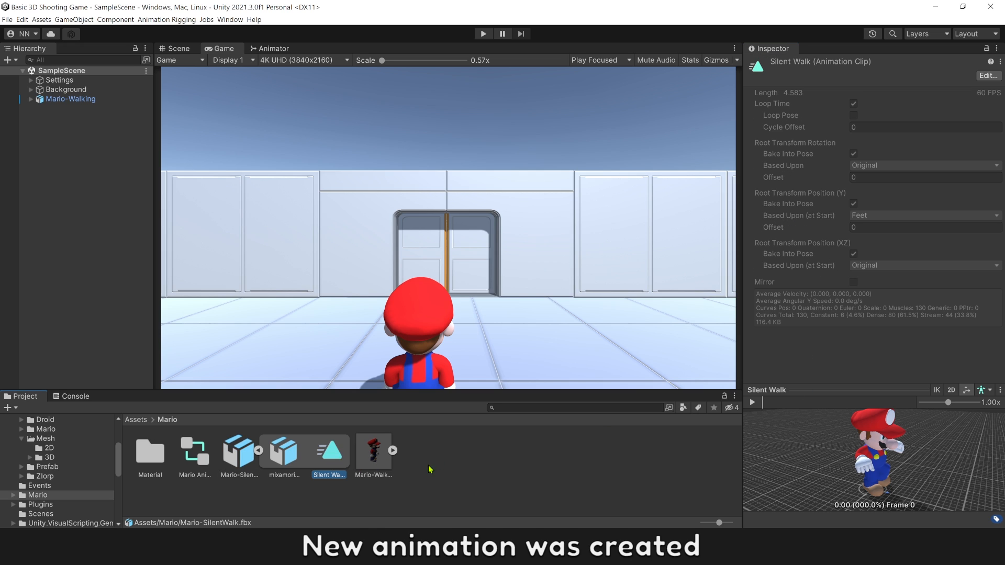
left_click(753, 402)
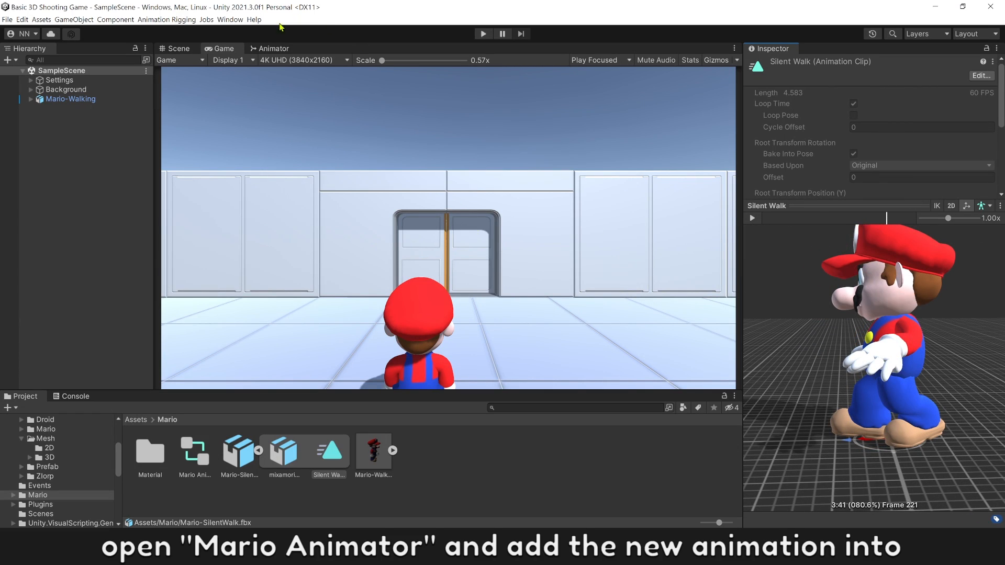
Set up the Entry node's transition in Mario Animator and watch Mario animate in the Scene view.
left_click(274, 48)
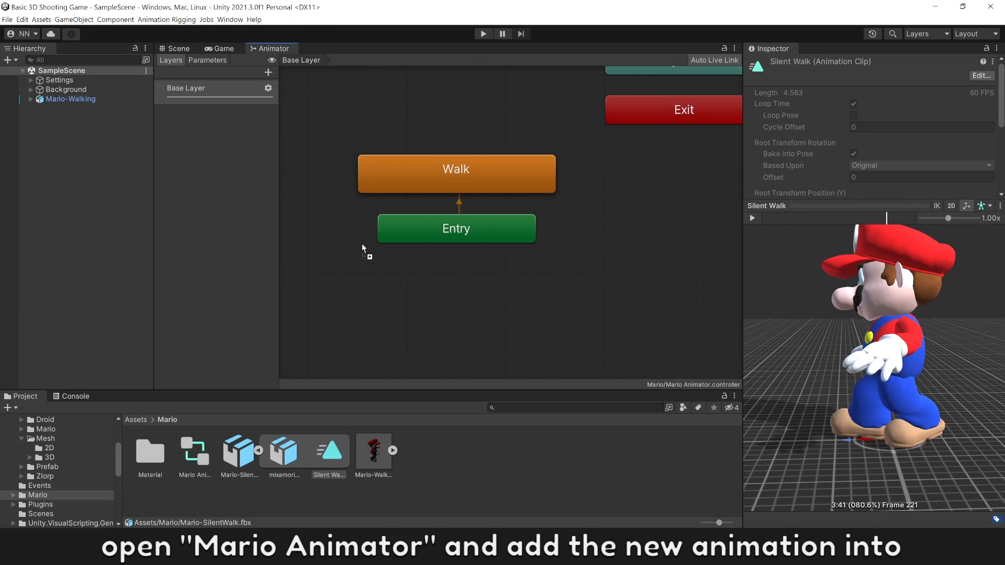
right_click(456, 228)
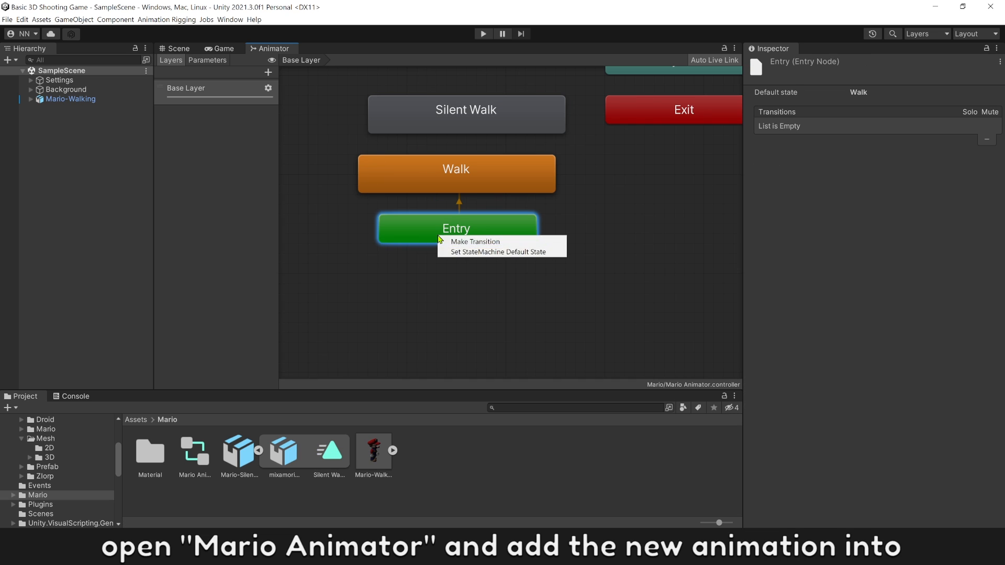
left_click(497, 252)
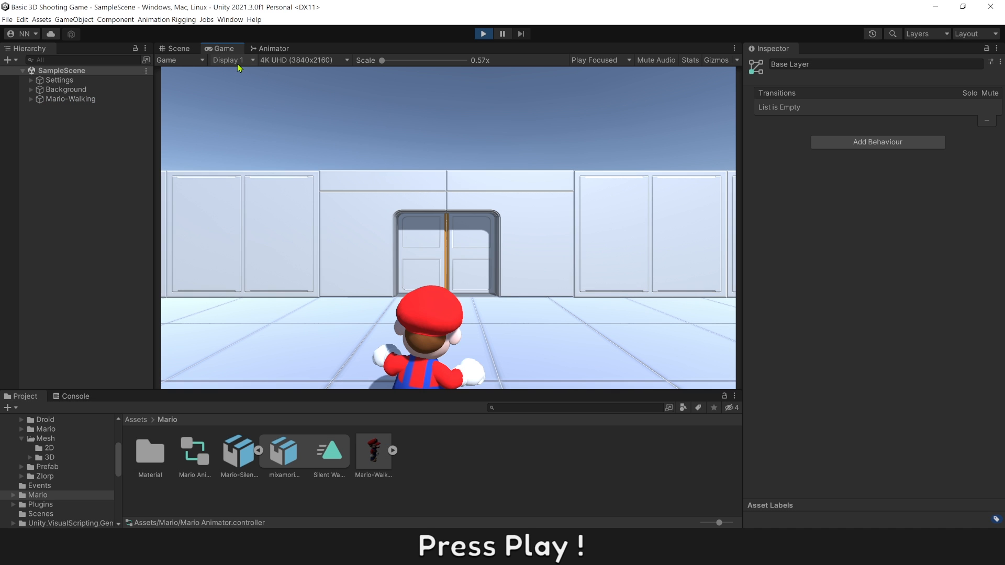
left_click(176, 48)
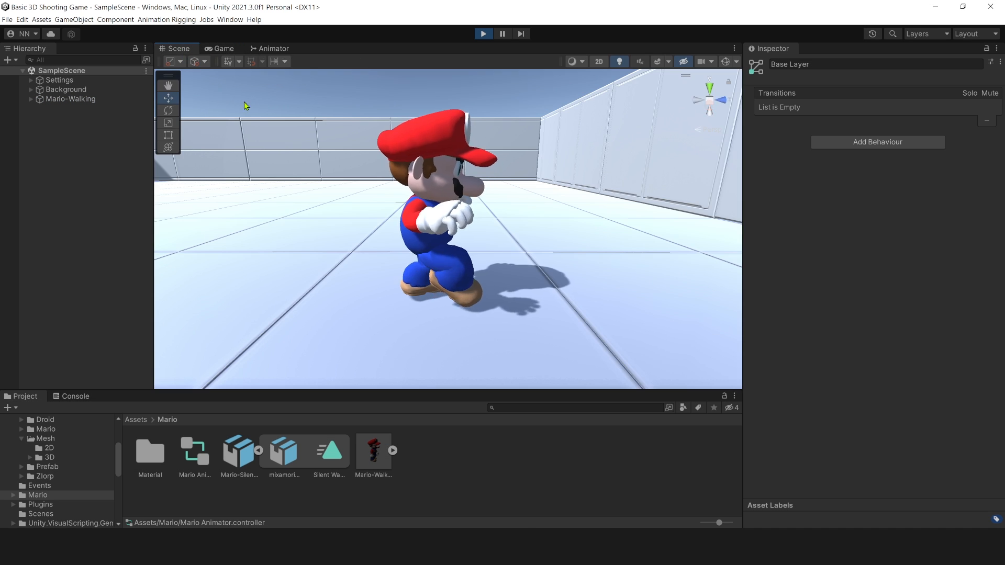